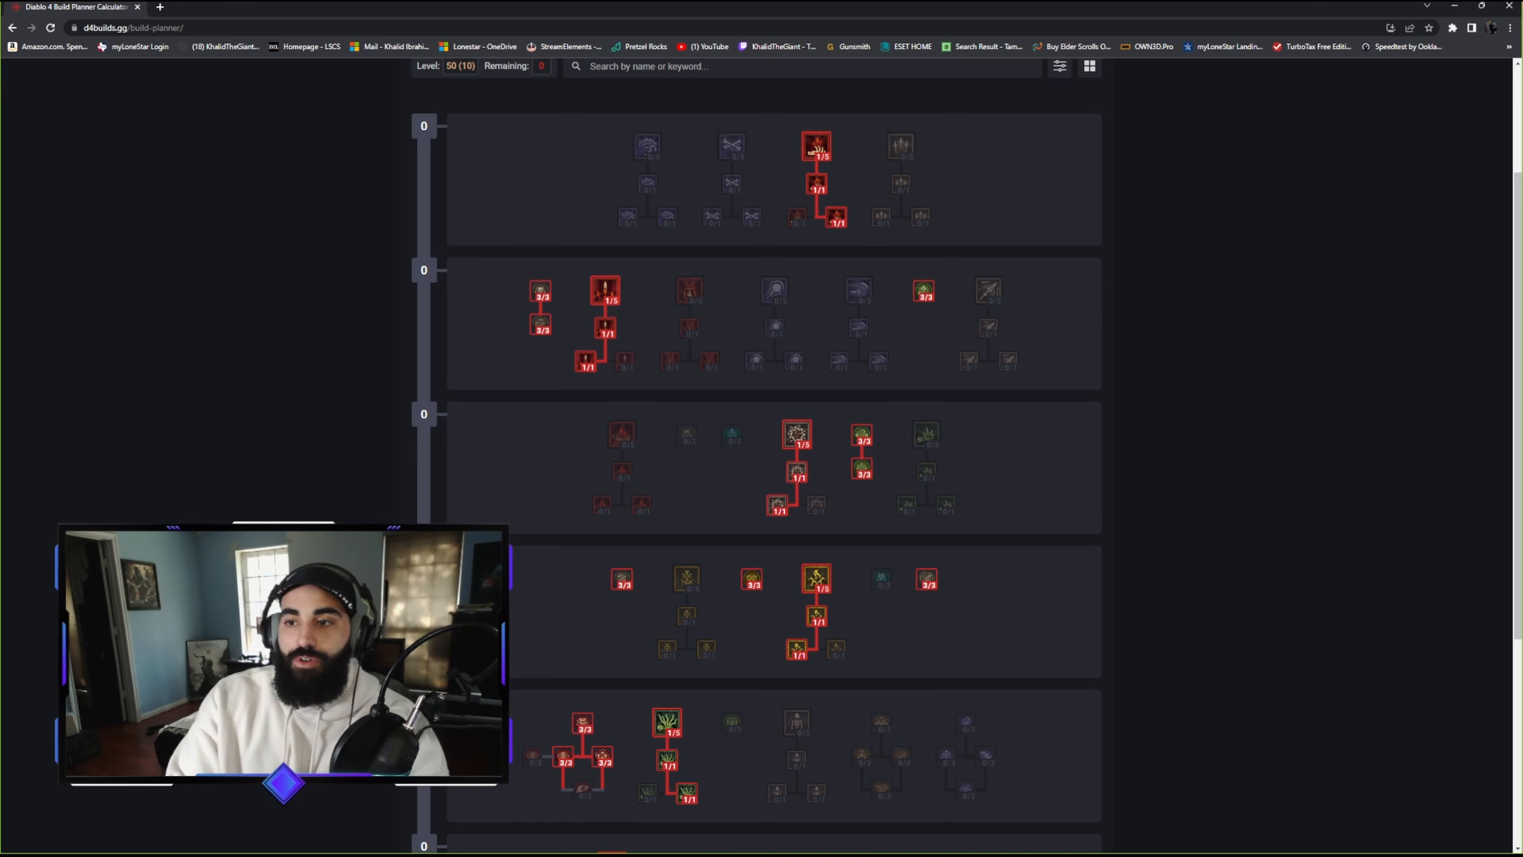
{"action": "mouse_move", "coordinate": [816, 146]}
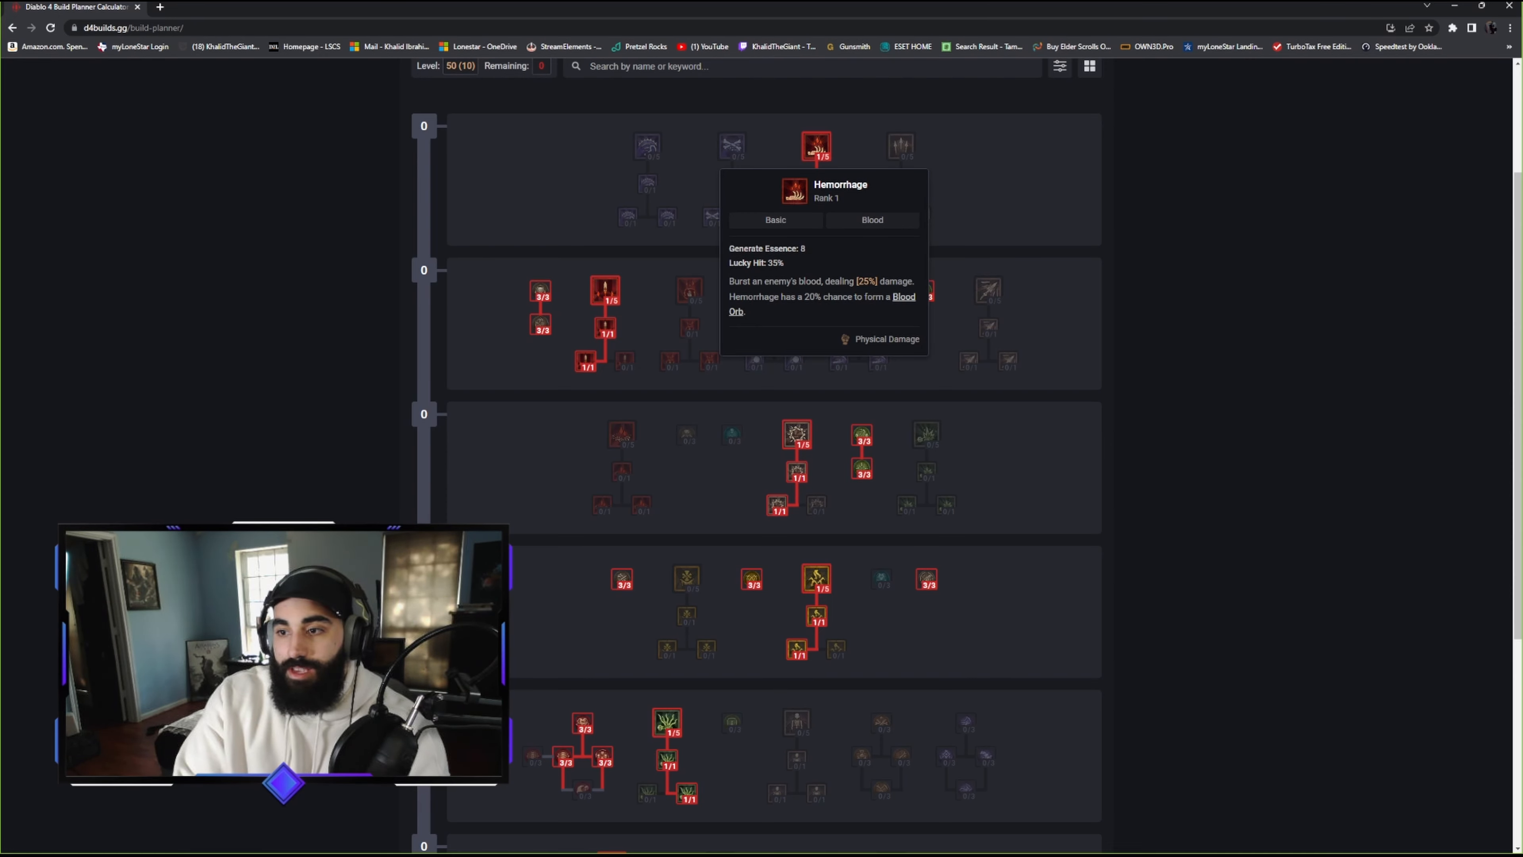
{"action": "mouse_move", "coordinate": [817, 185]}
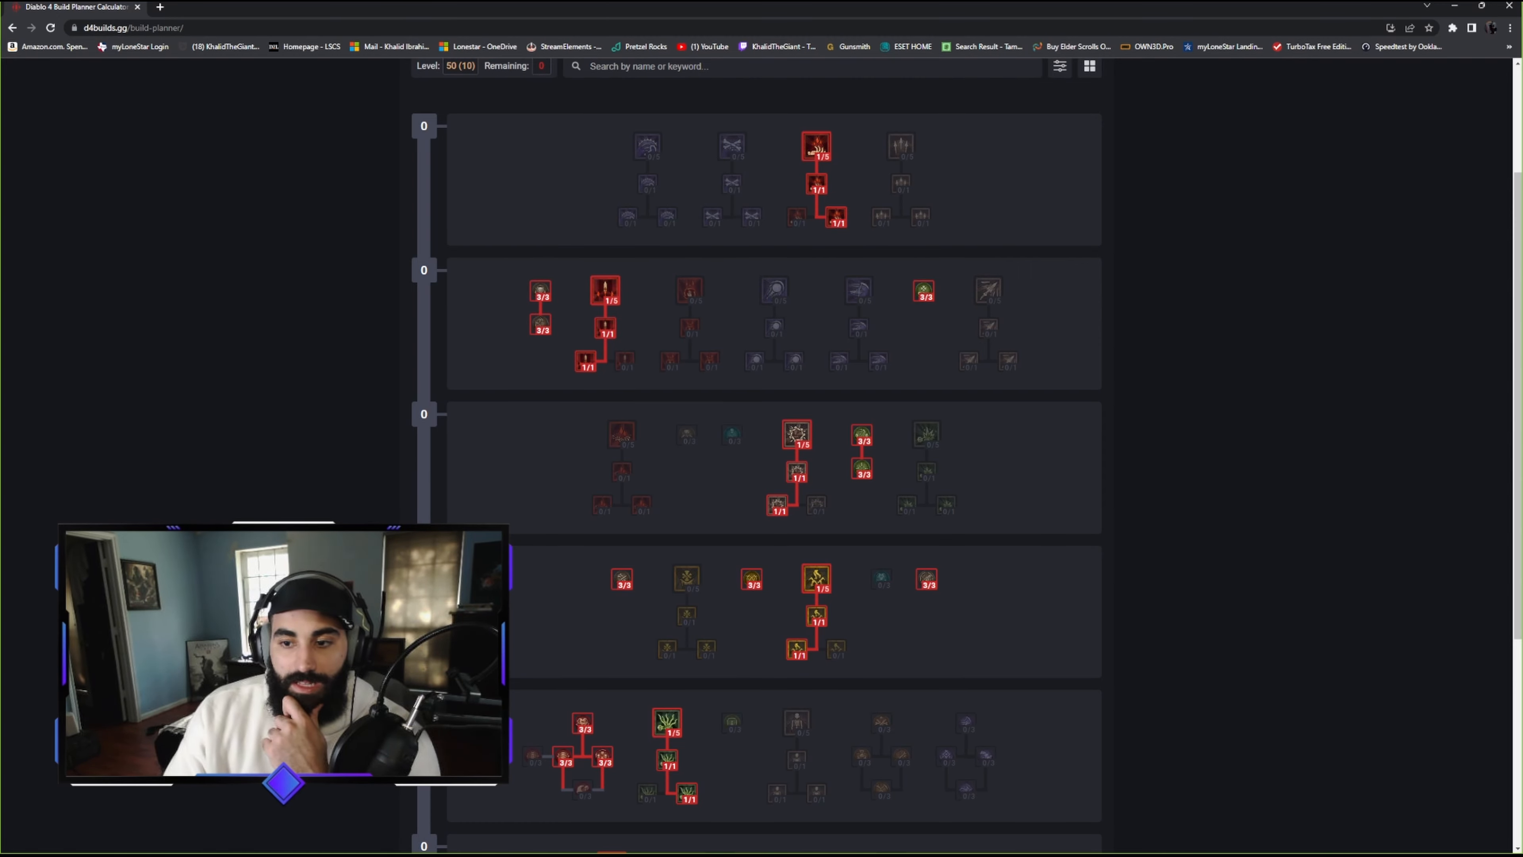
{"action": "mouse_move", "coordinate": [585, 362]}
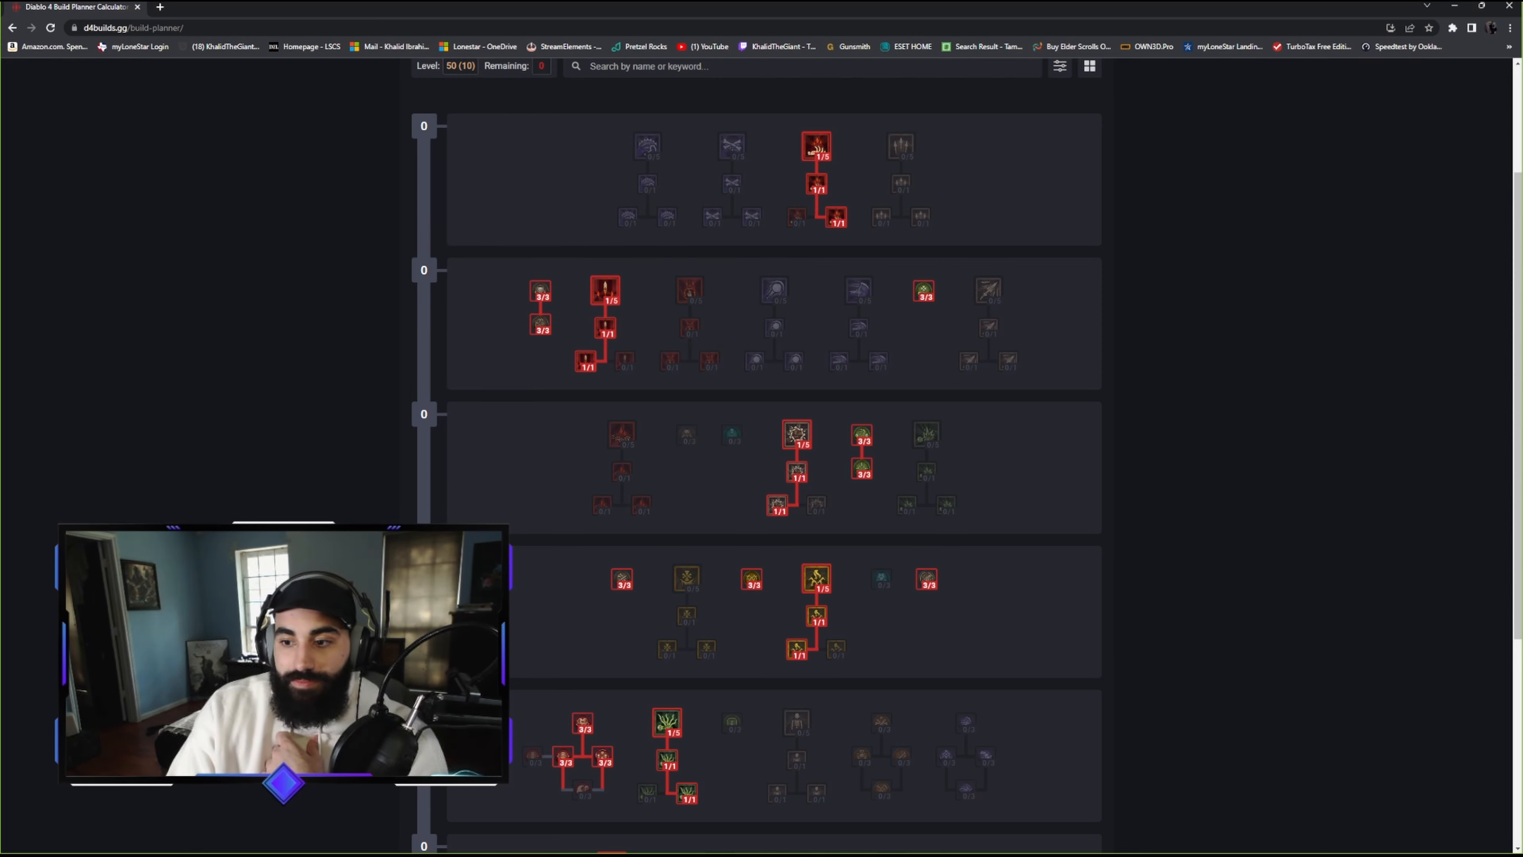
{"action": "mouse_move", "coordinate": [689, 290]}
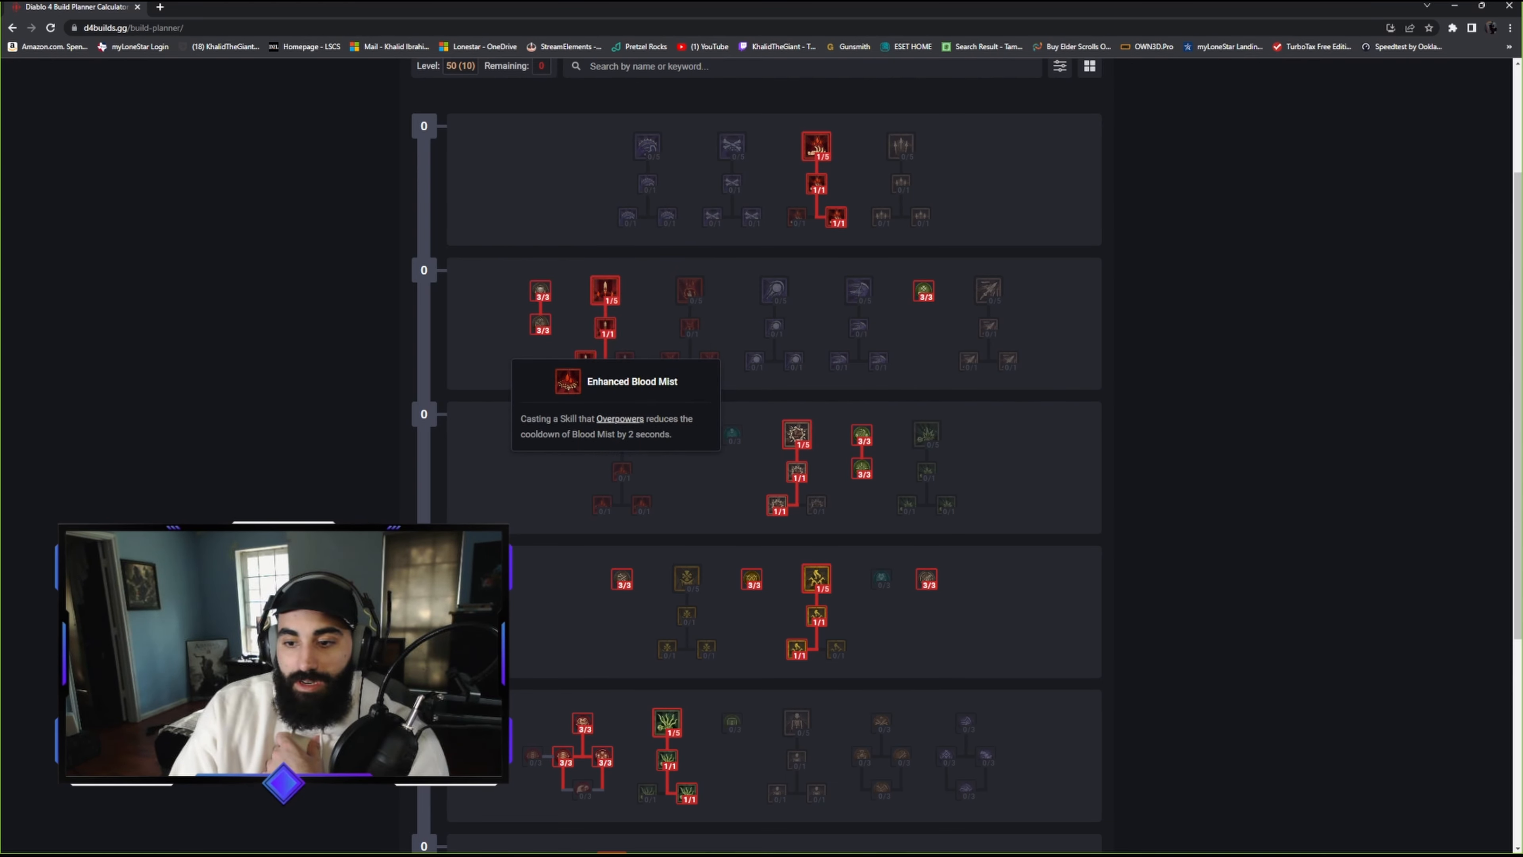
{"action": "mouse_move", "coordinate": [604, 290]}
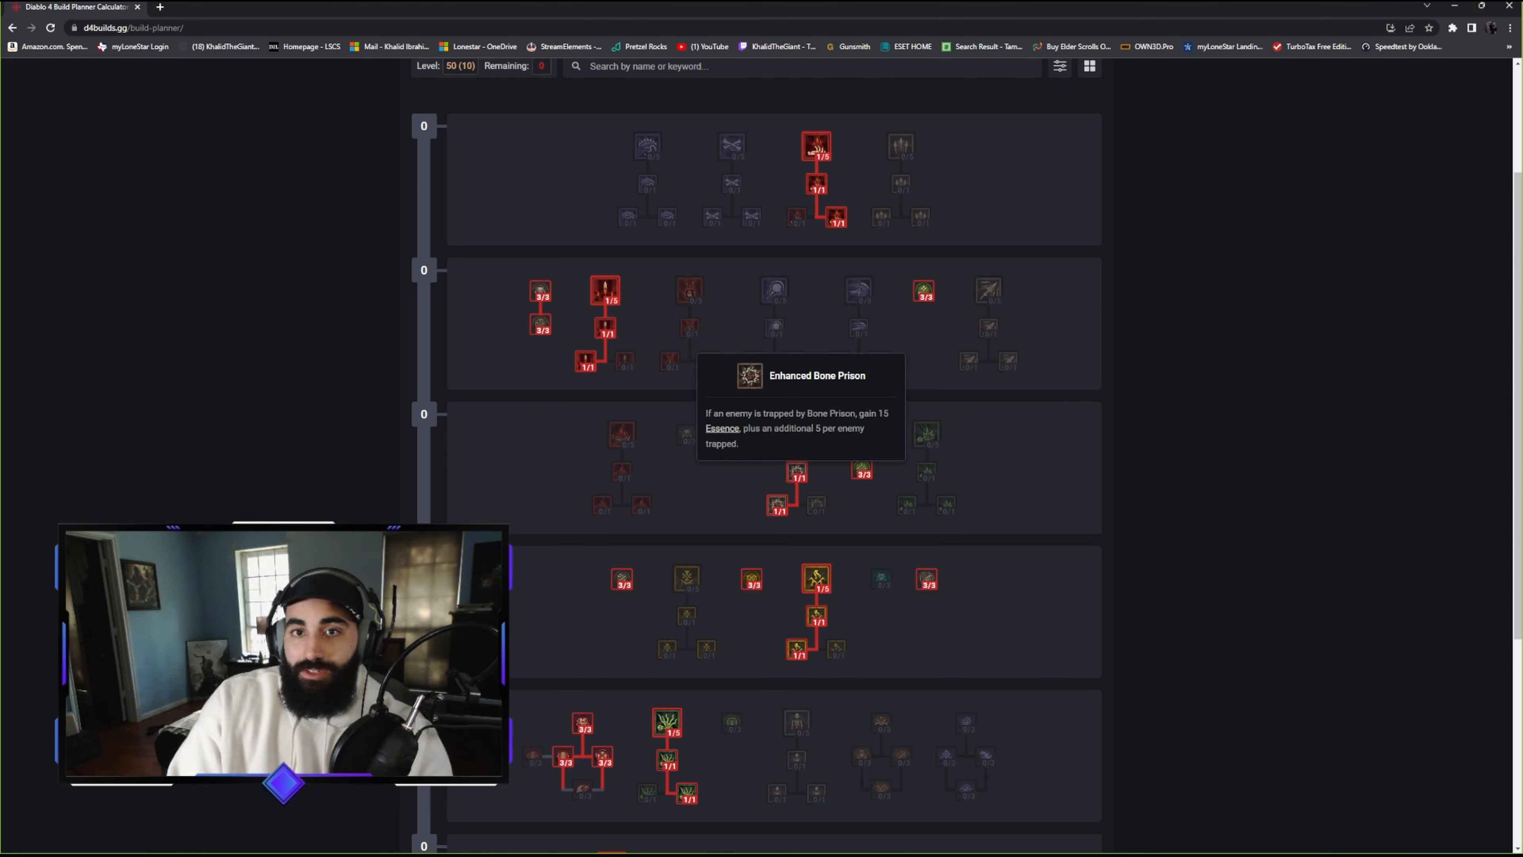
{"action": "mouse_move", "coordinate": [815, 146]}
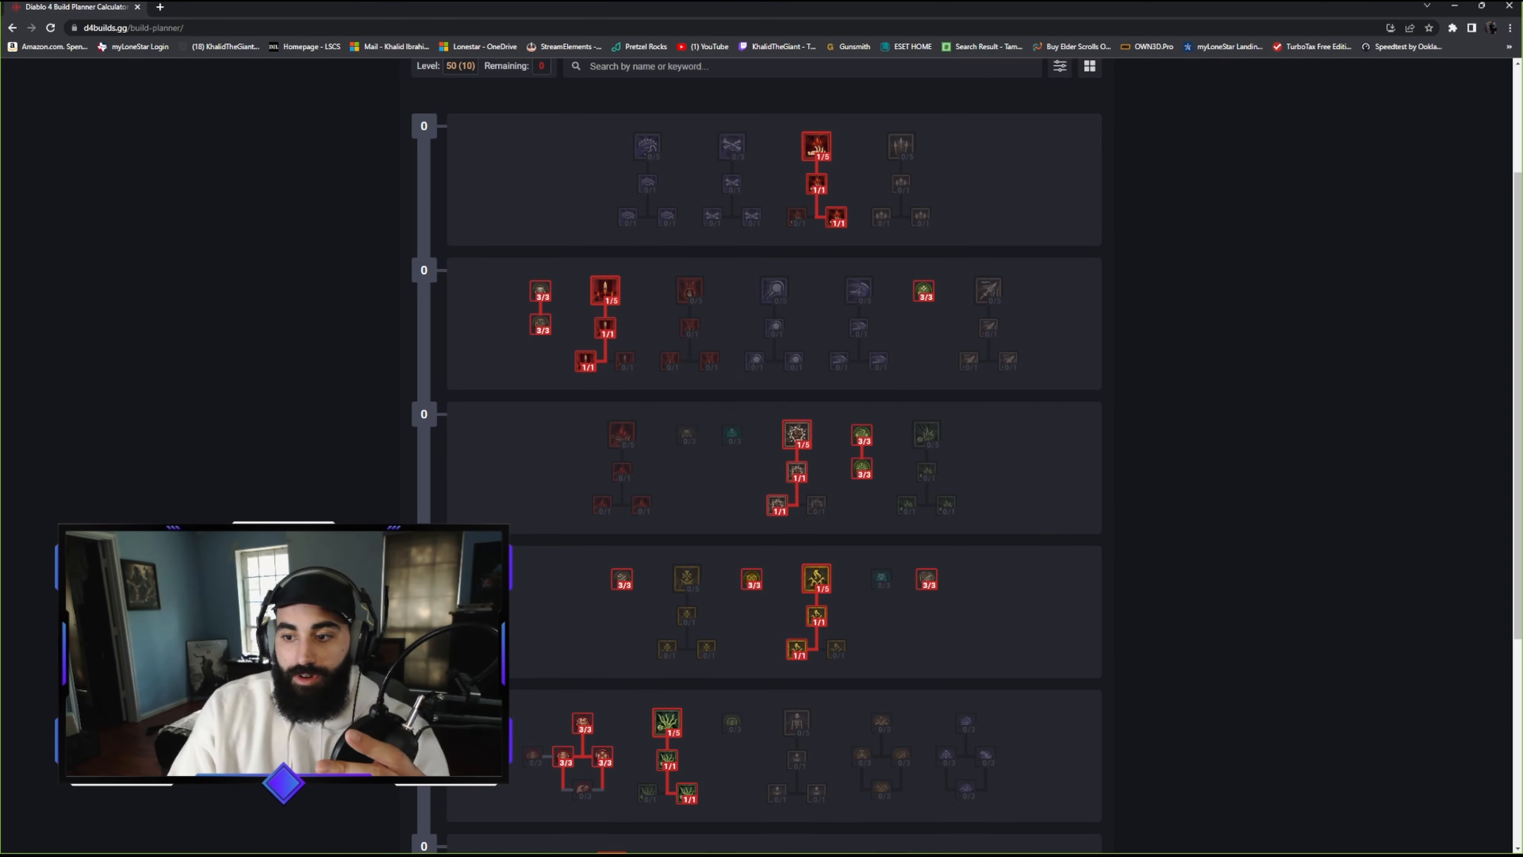
{"action": "mouse_move", "coordinate": [796, 434]}
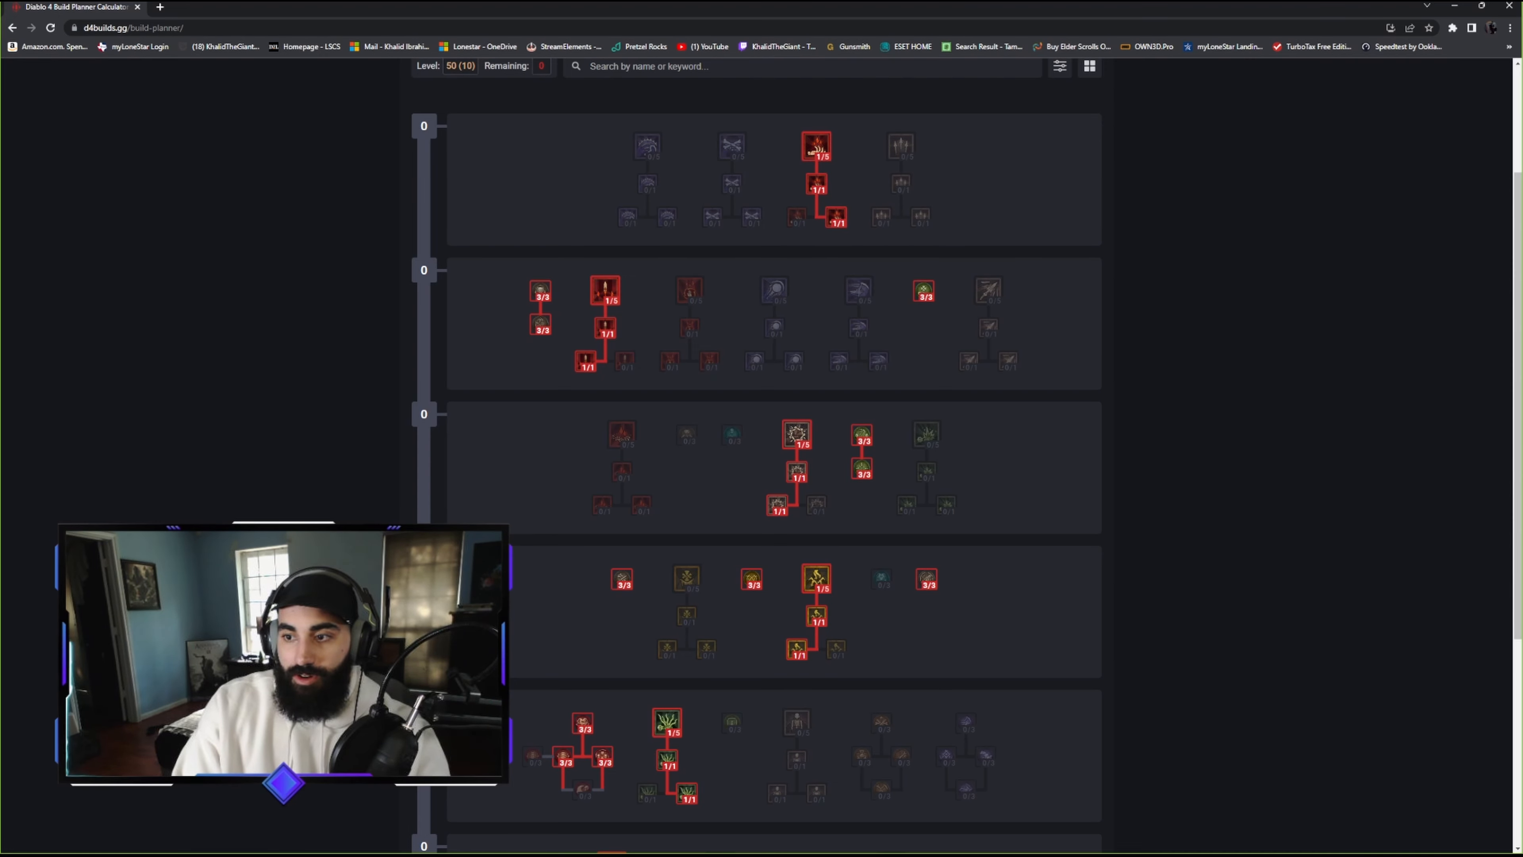
{"action": "mouse_move", "coordinate": [816, 145]}
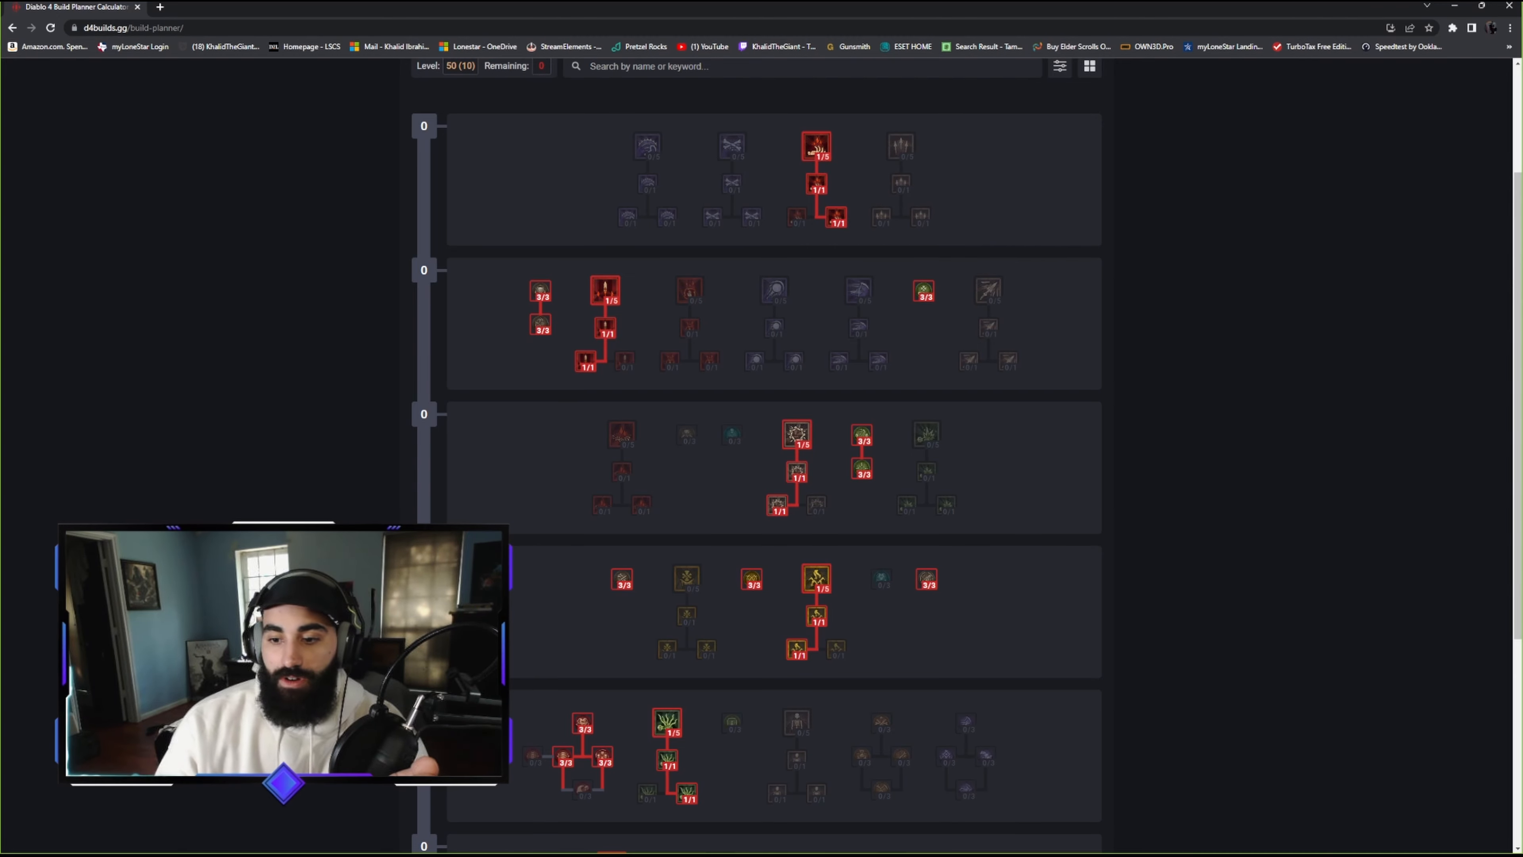
{"action": "scroll", "scroll_direction": "down", "scroll_amount": 3}
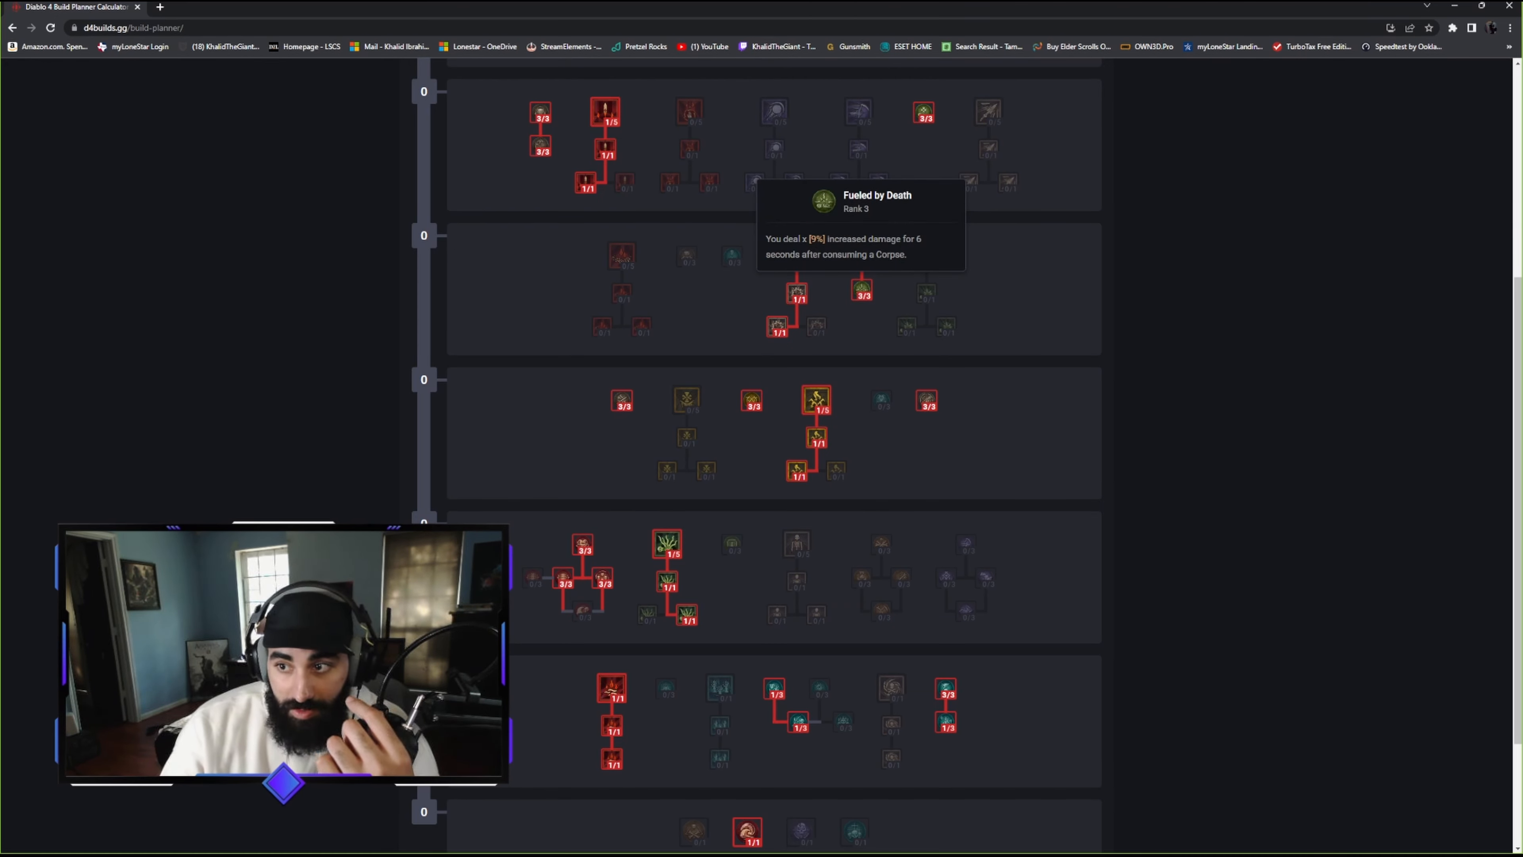
{"action": "mouse_move", "coordinate": [797, 256]}
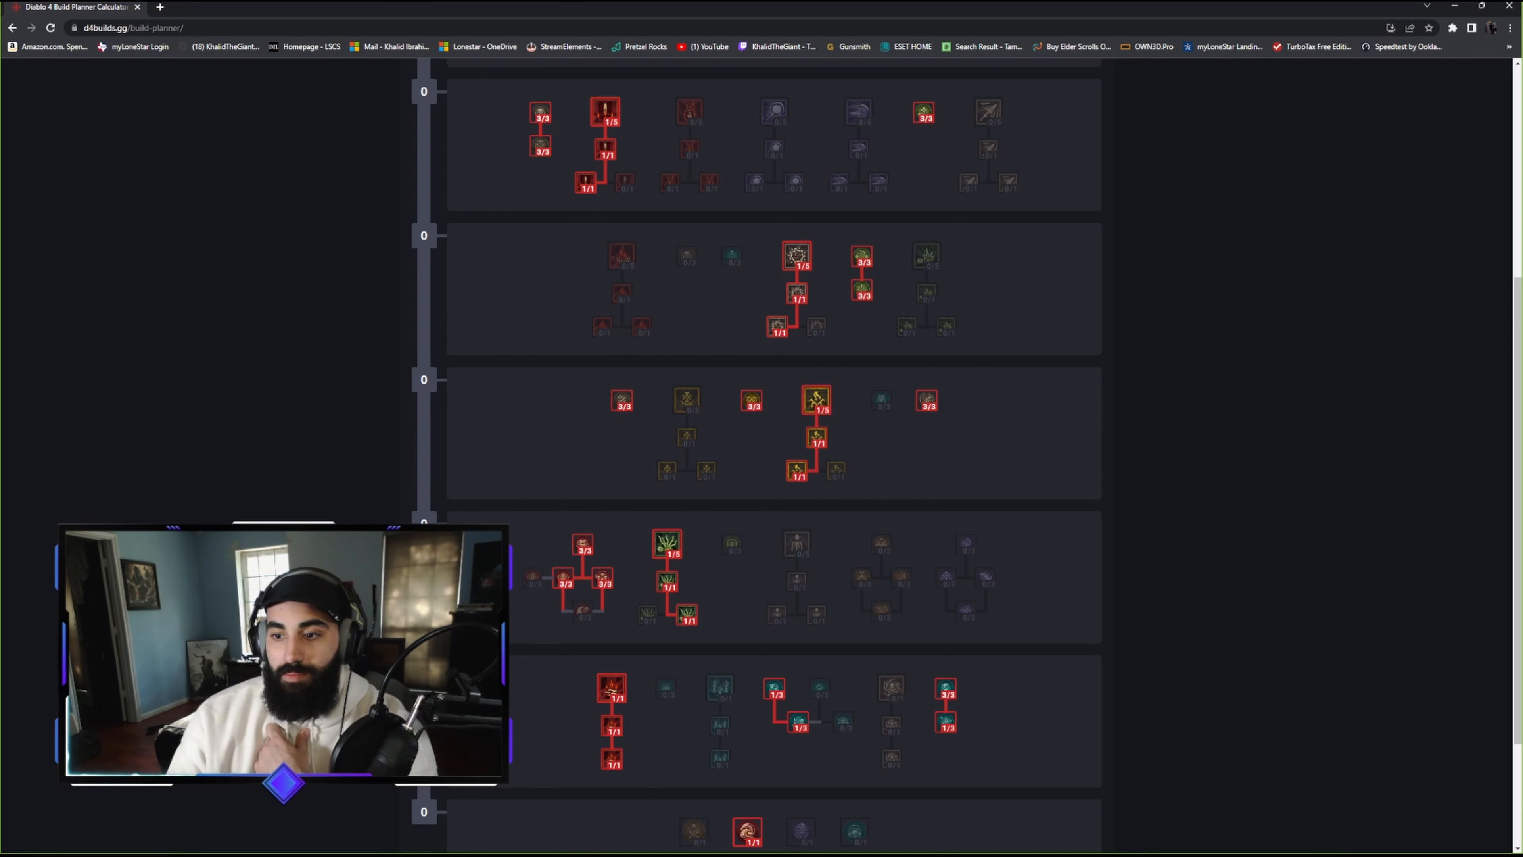
{"action": "mouse_move", "coordinate": [796, 292]}
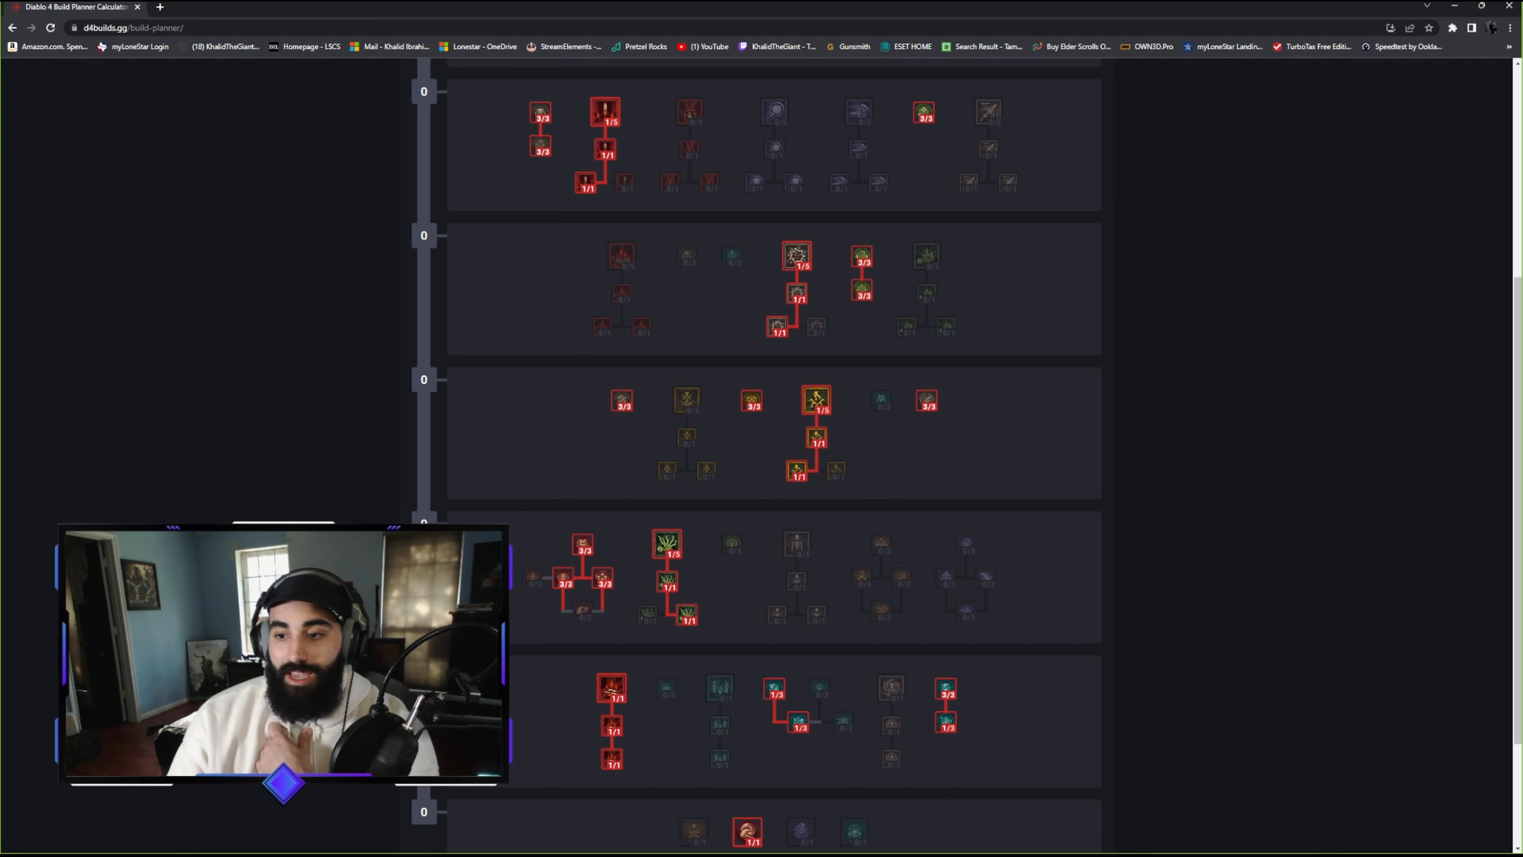
{"action": "mouse_move", "coordinate": [797, 287]}
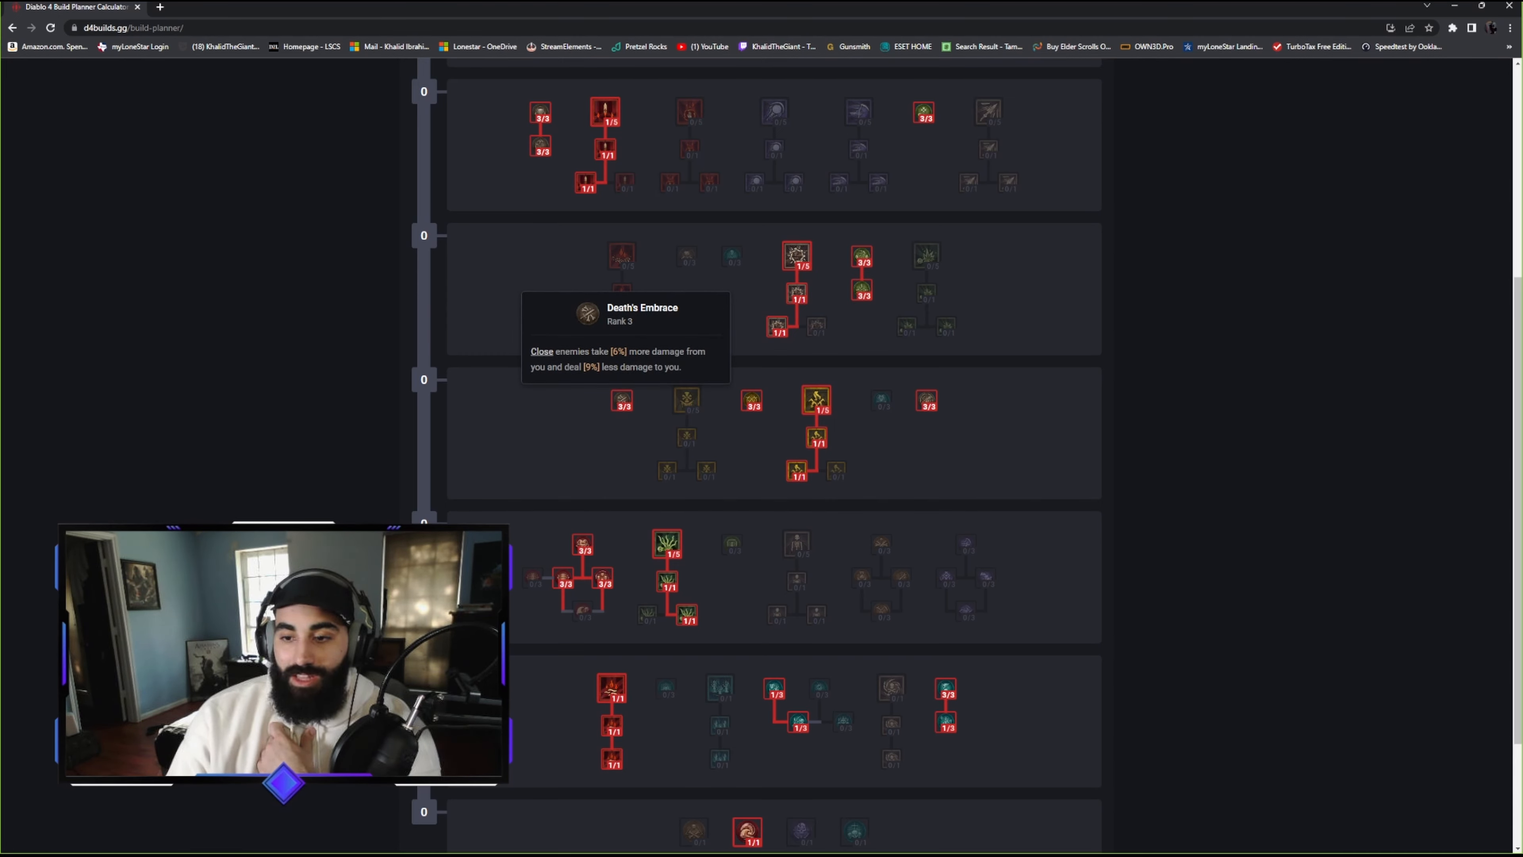
{"action": "mouse_move", "coordinate": [778, 233]}
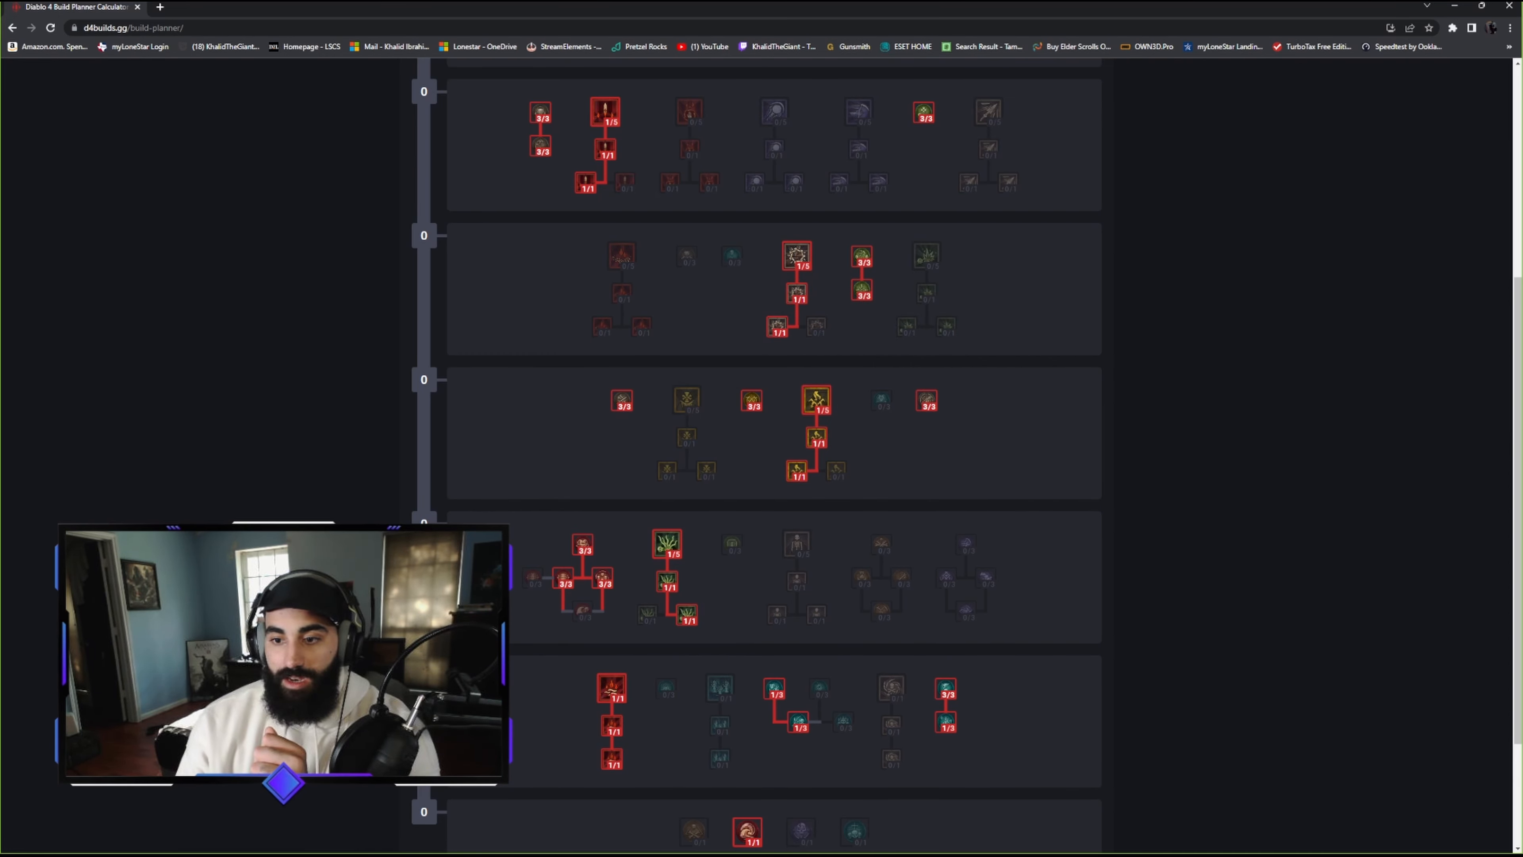
{"action": "mouse_move", "coordinate": [796, 291]}
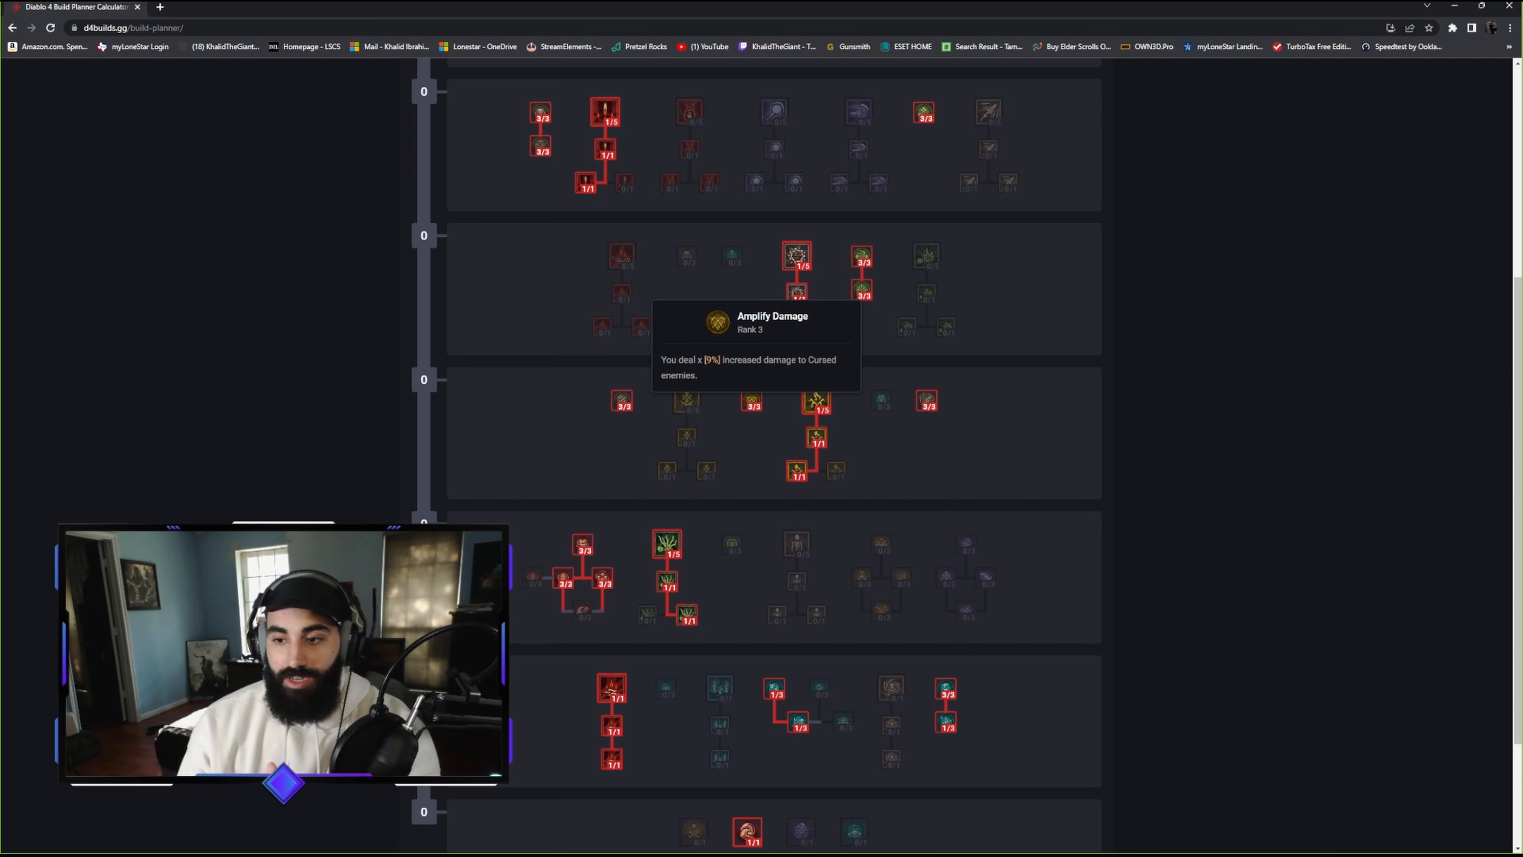
{"action": "mouse_move", "coordinate": [796, 296]}
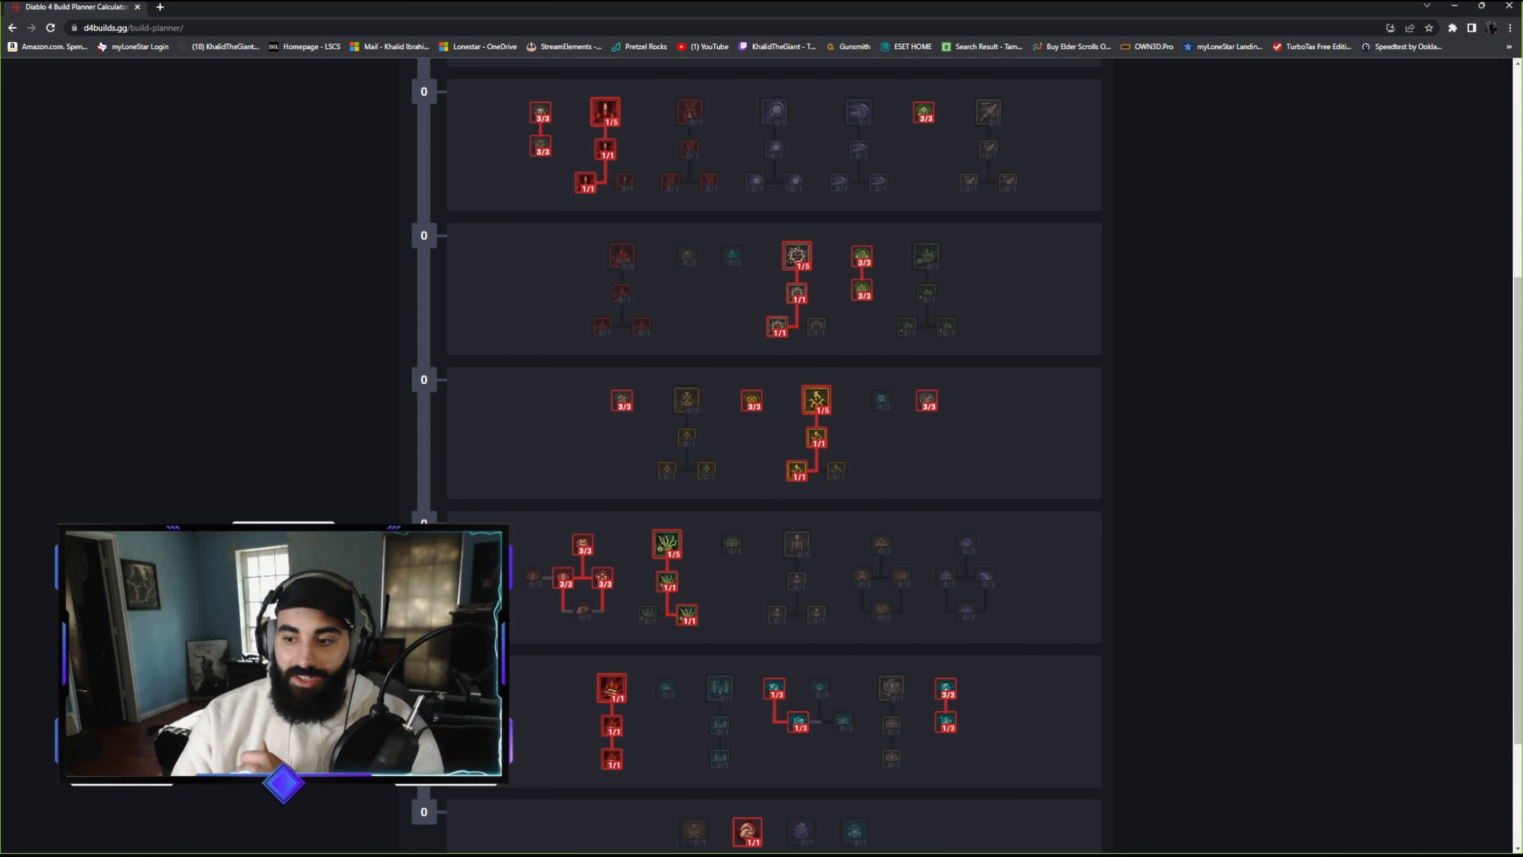
{"action": "mouse_move", "coordinate": [816, 400]}
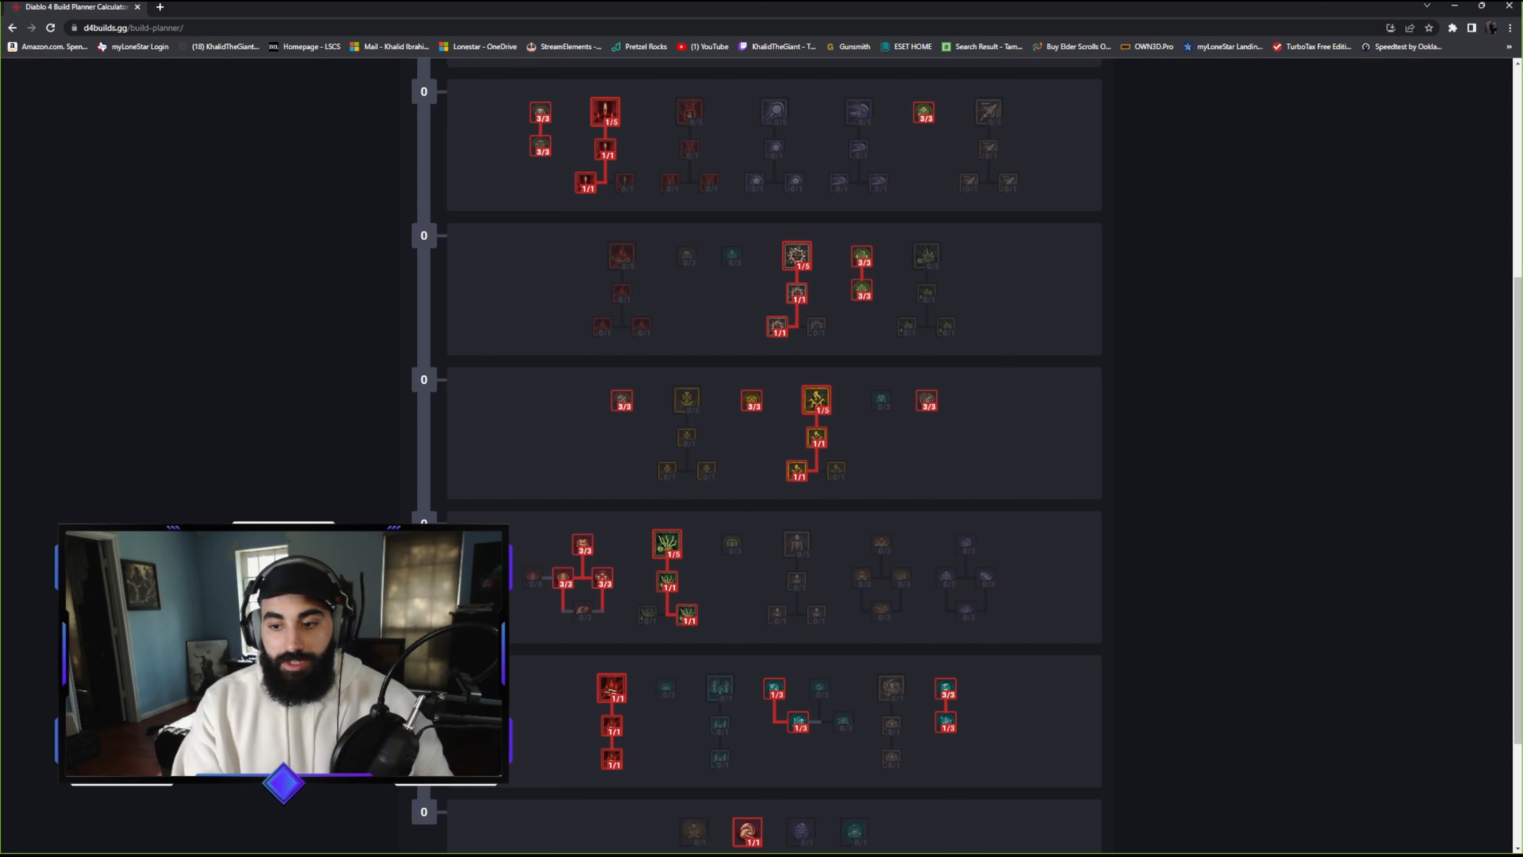
{"action": "mouse_move", "coordinate": [668, 542]}
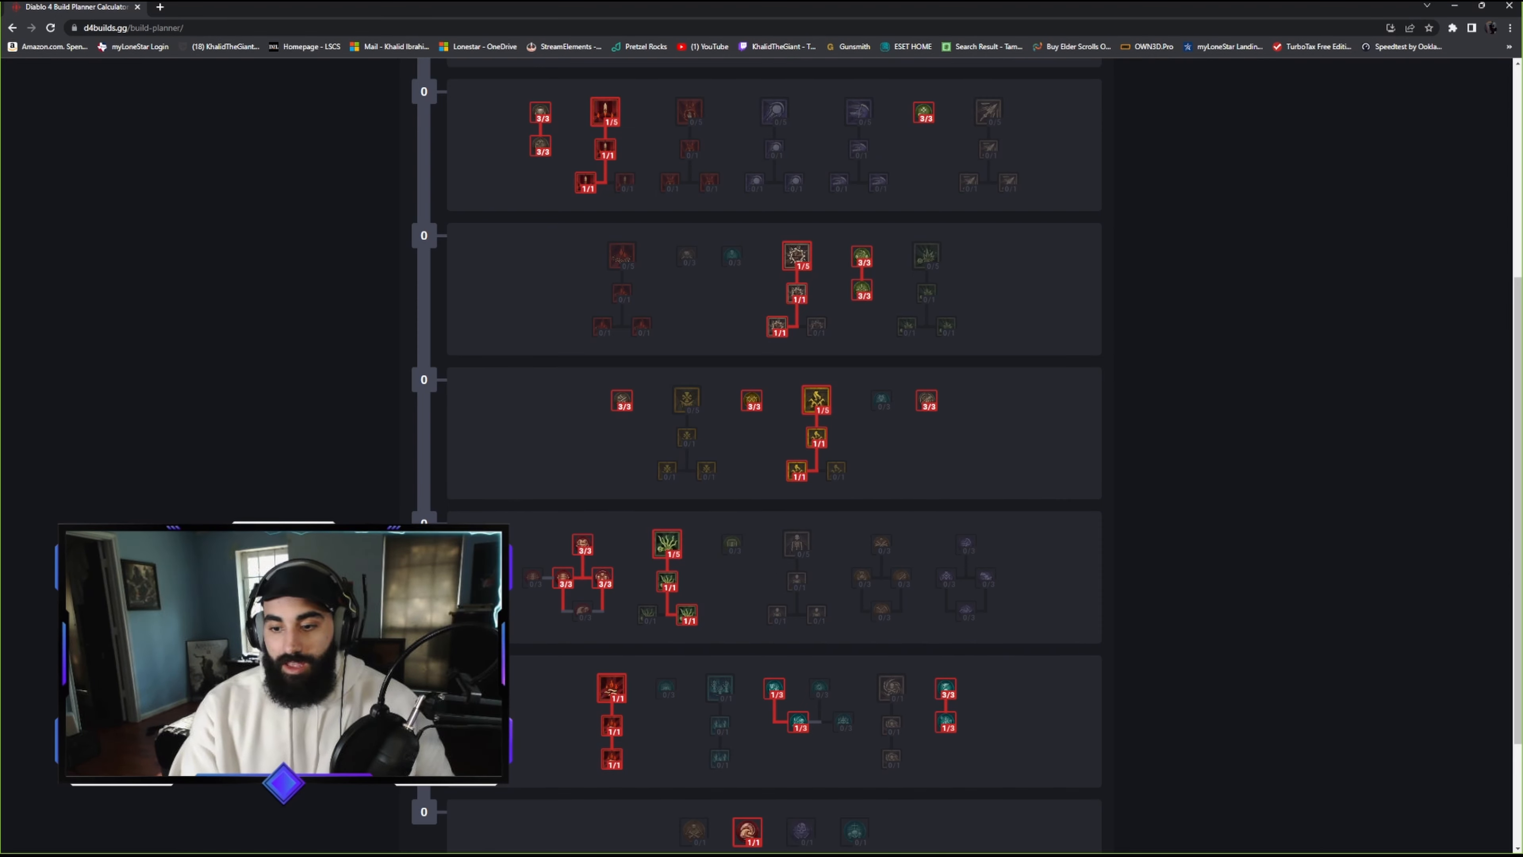
{"action": "mouse_move", "coordinate": [667, 545]}
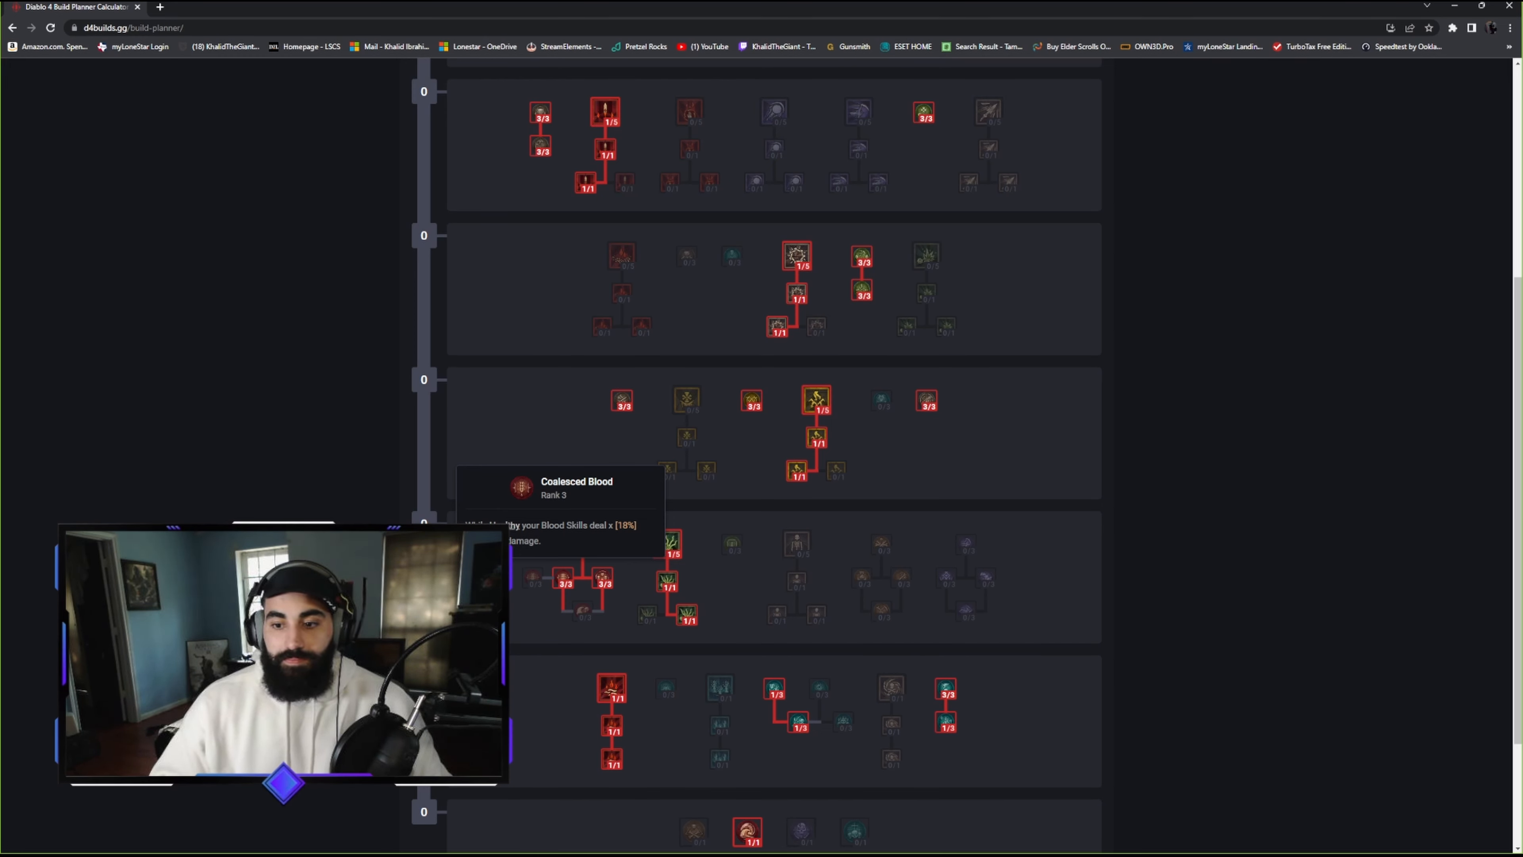
{"action": "mouse_move", "coordinate": [667, 554]}
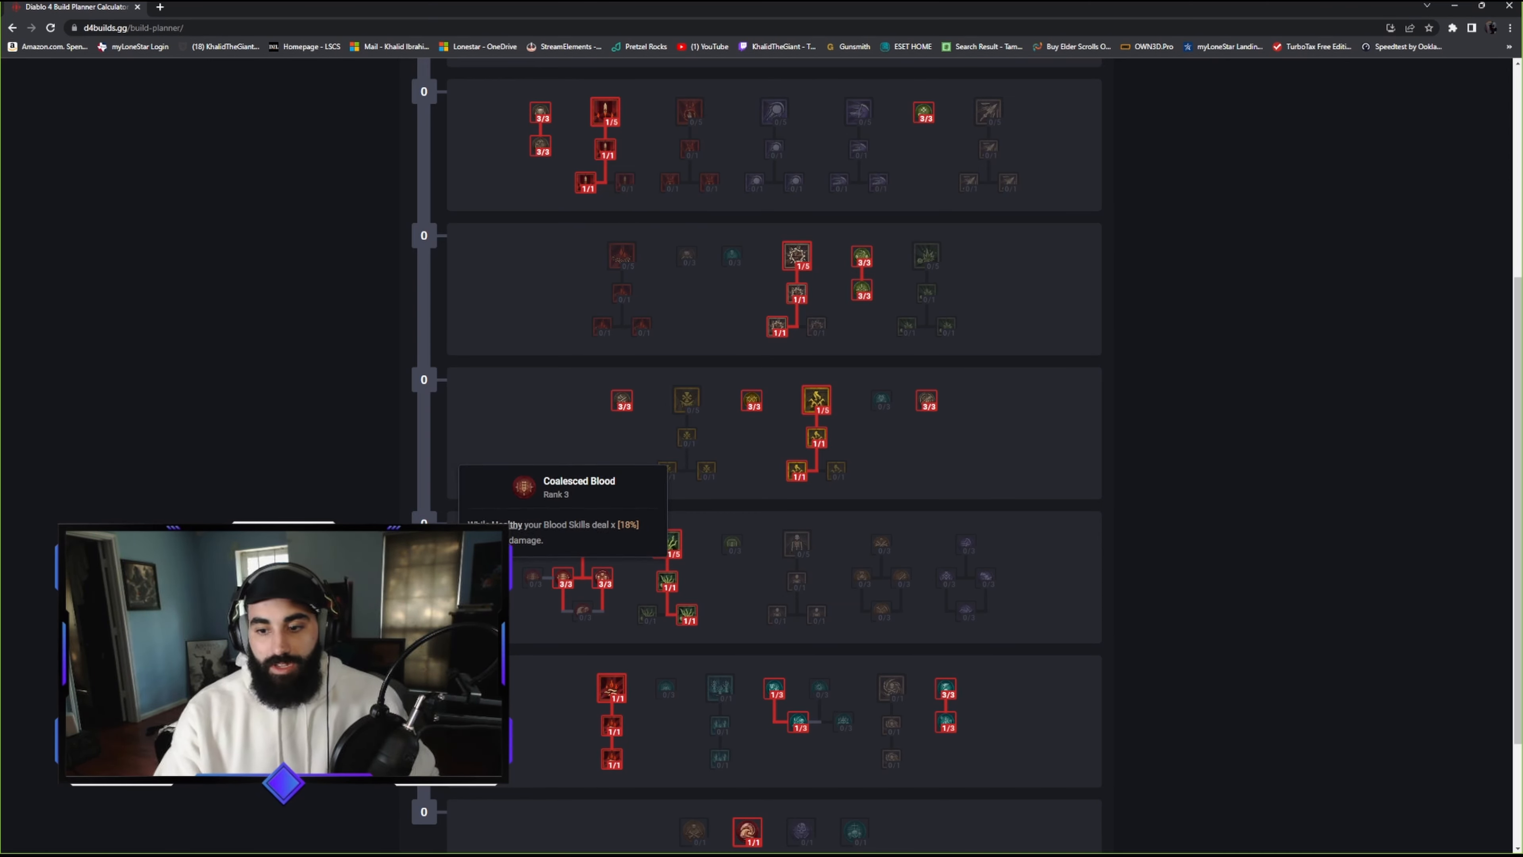
{"action": "mouse_move", "coordinate": [667, 580]}
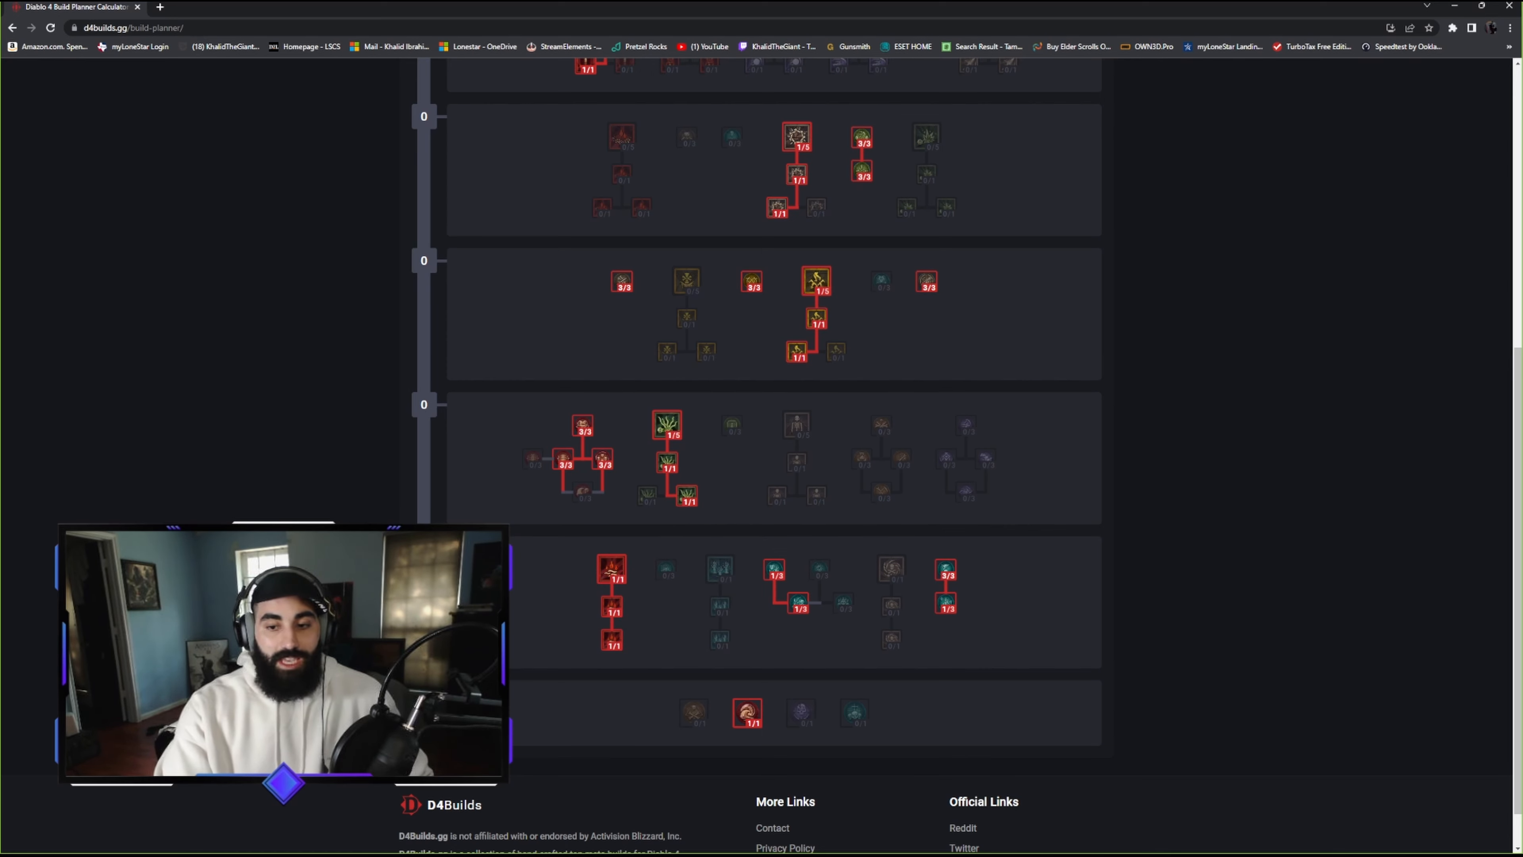
{"action": "mouse_move", "coordinate": [666, 467]}
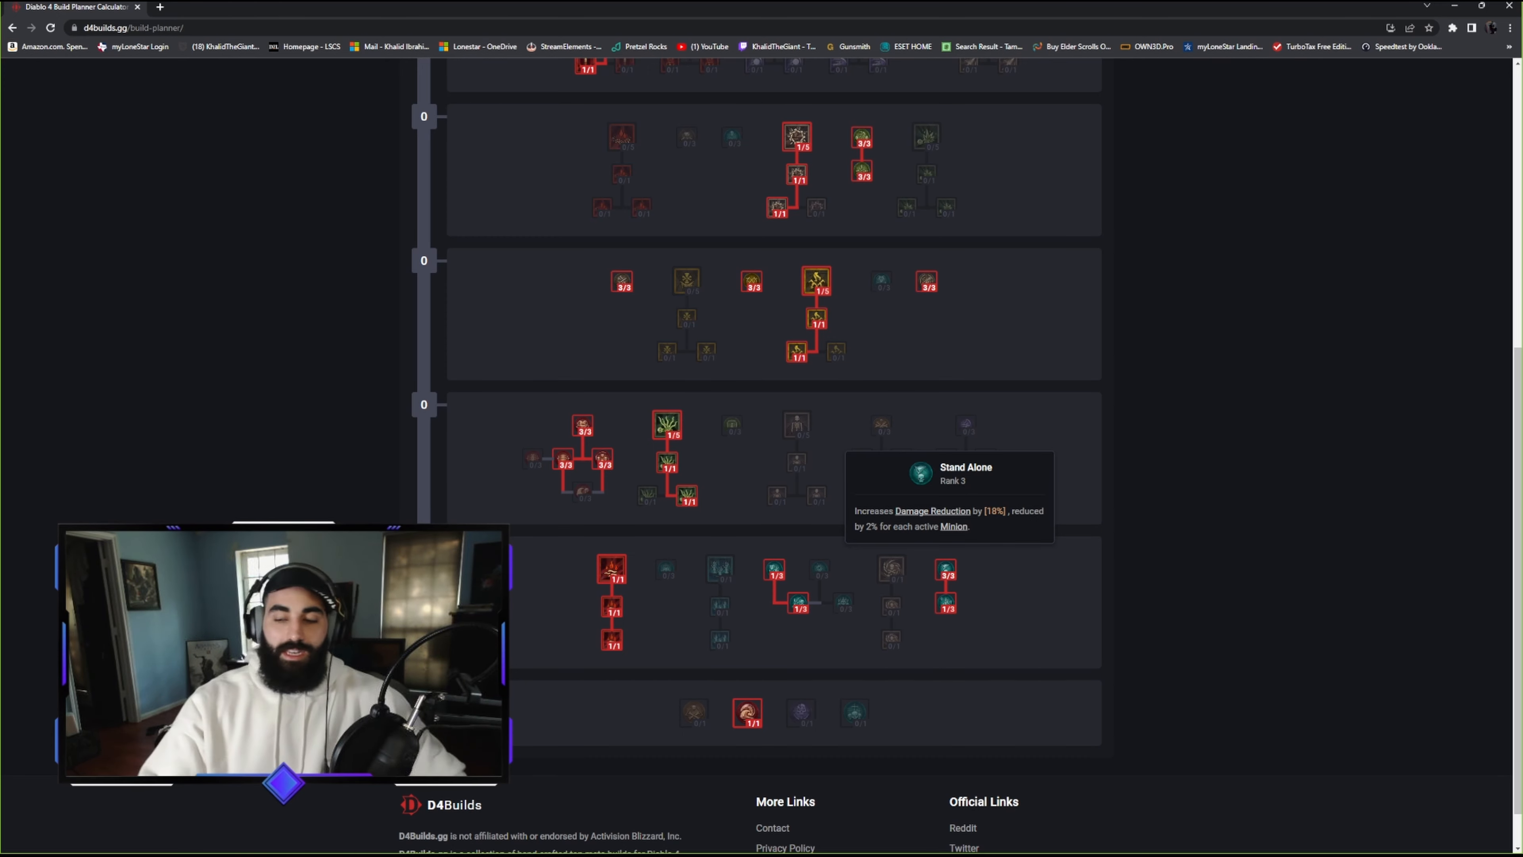
{"action": "scroll", "scroll_direction": "up", "scroll_amount": 3}
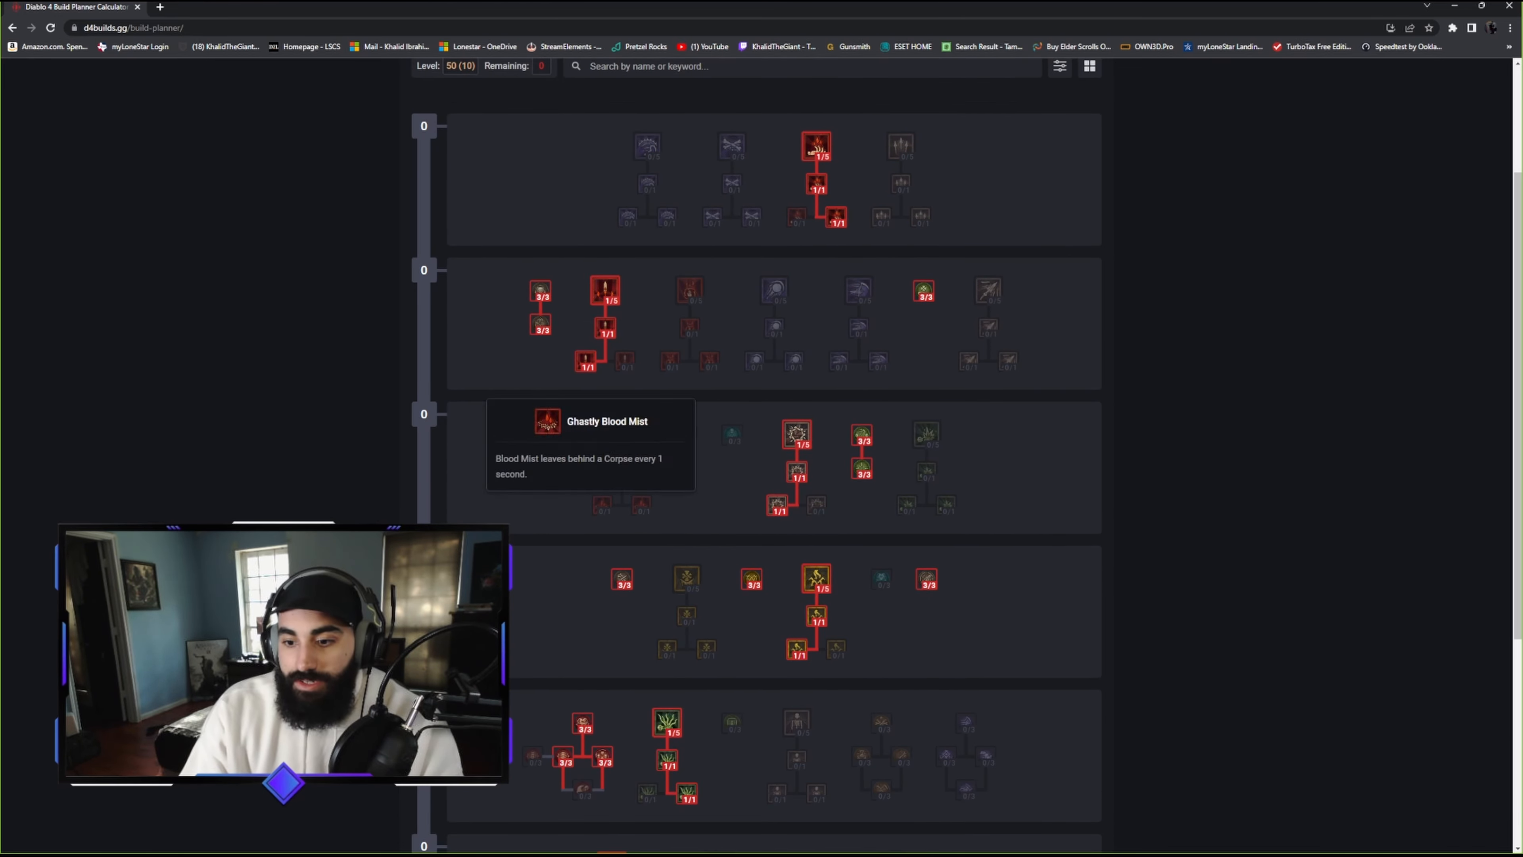
{"action": "mouse_move", "coordinate": [622, 436]}
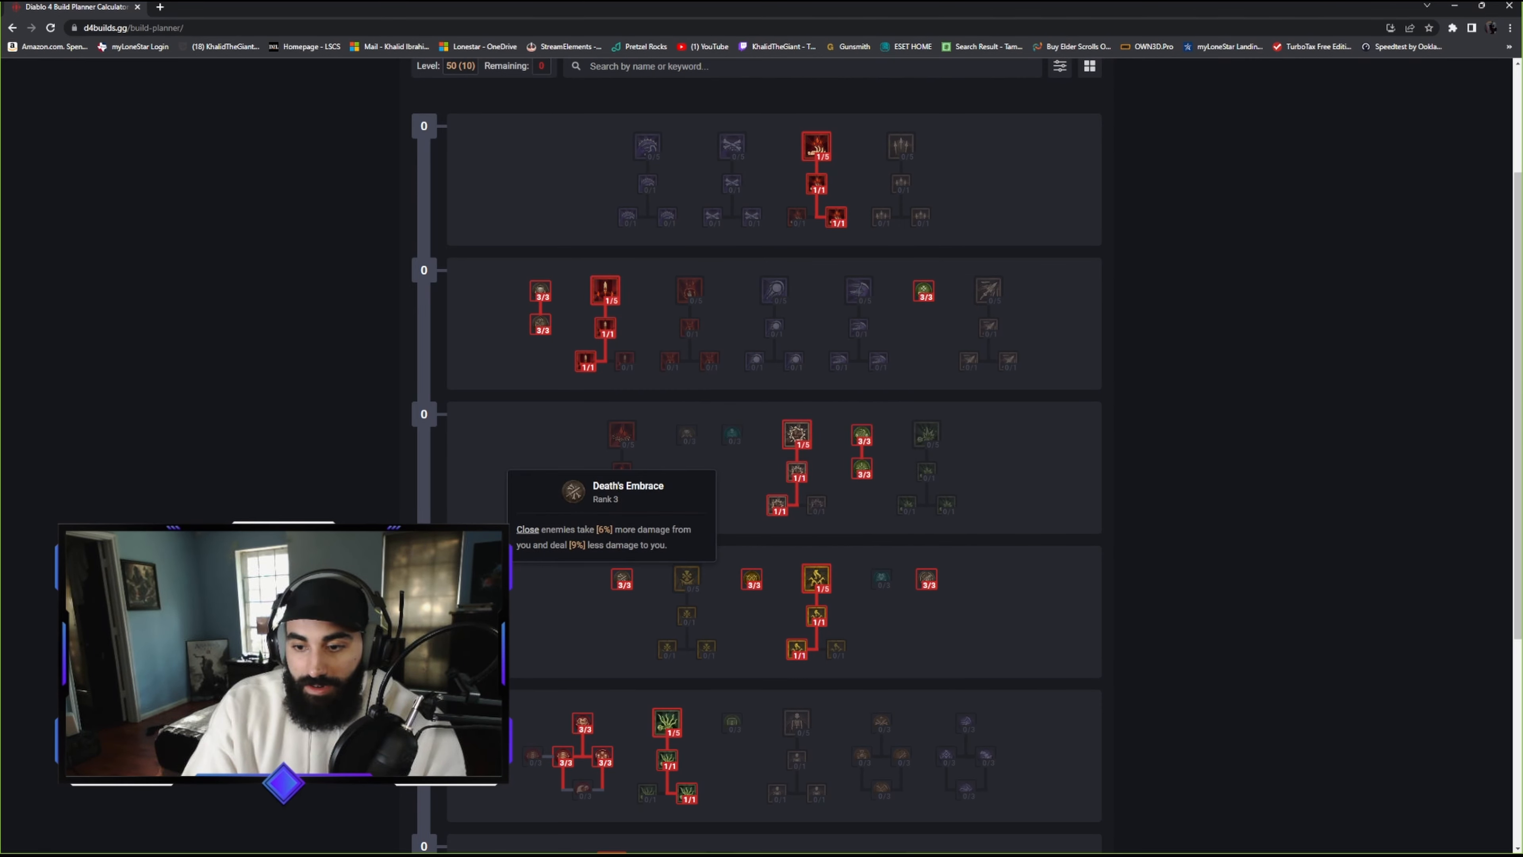
{"action": "scroll", "scroll_direction": "down", "scroll_amount": 3}
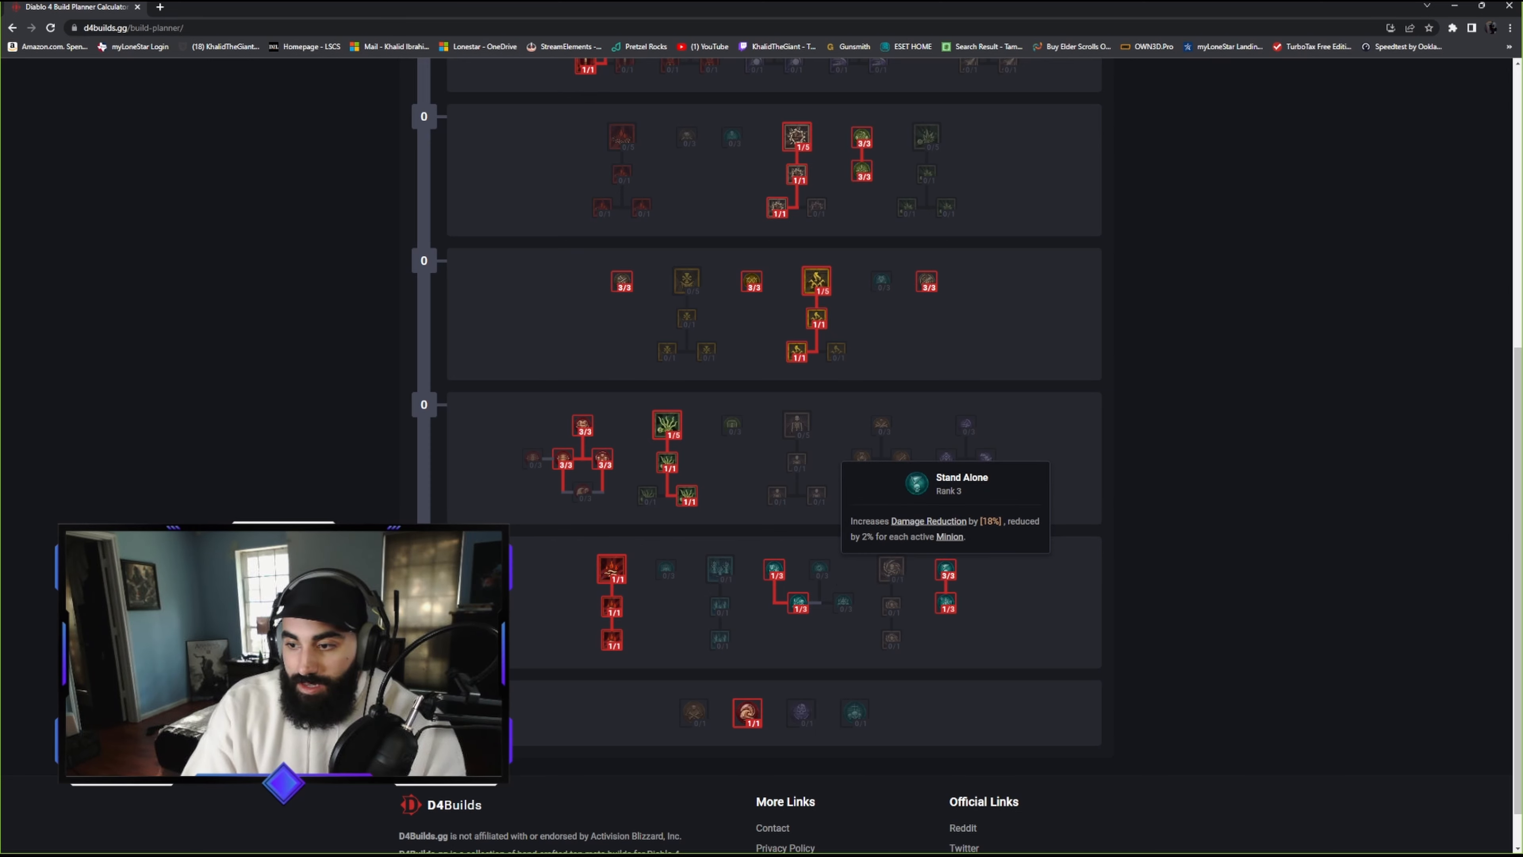
{"action": "scroll", "scroll_direction": "up", "scroll_amount": 3}
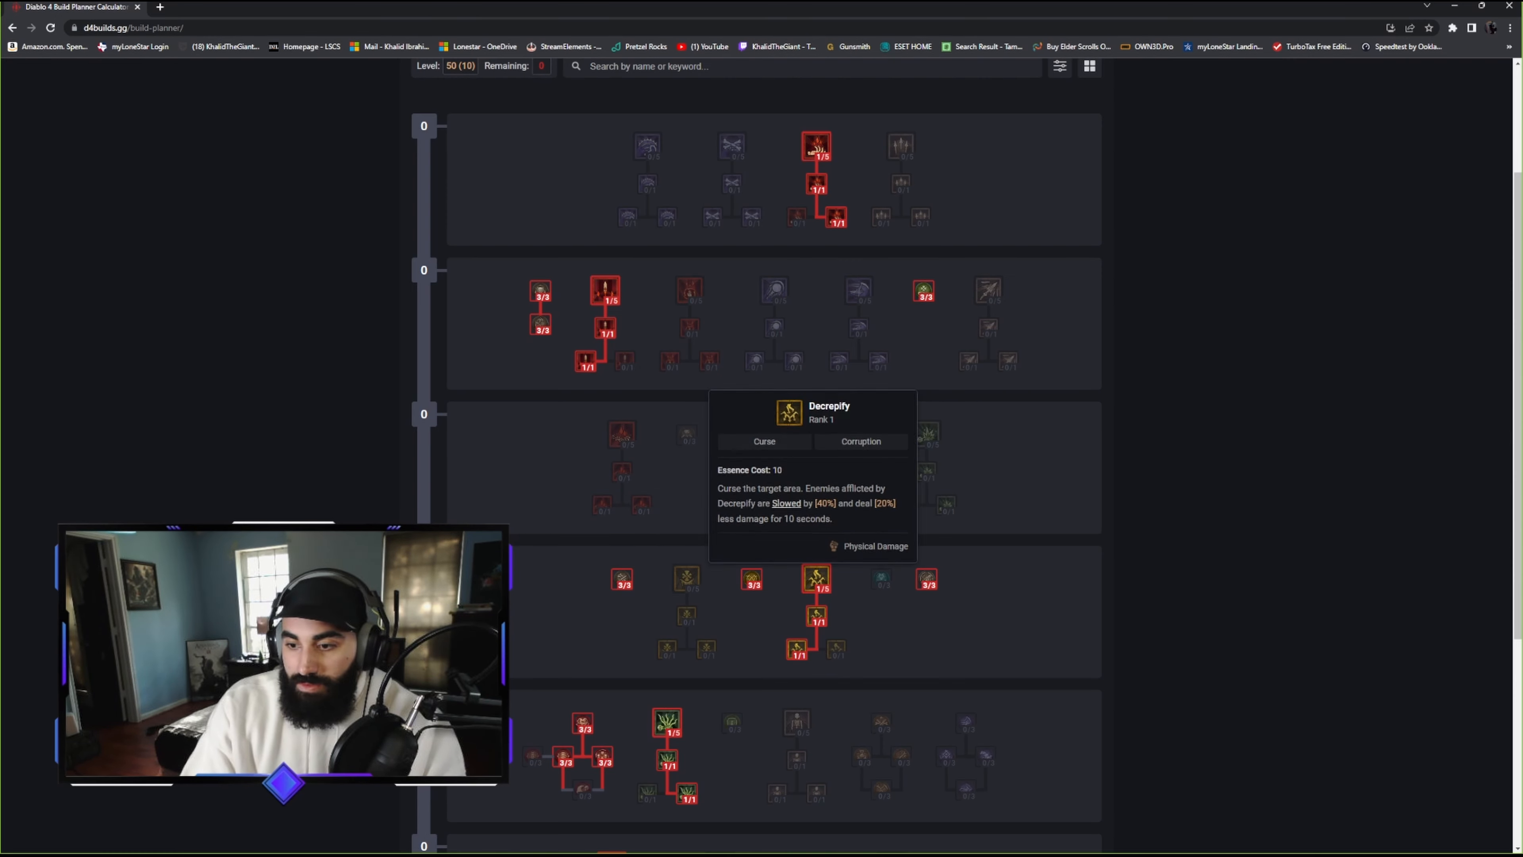
{"action": "mouse_move", "coordinate": [797, 434]}
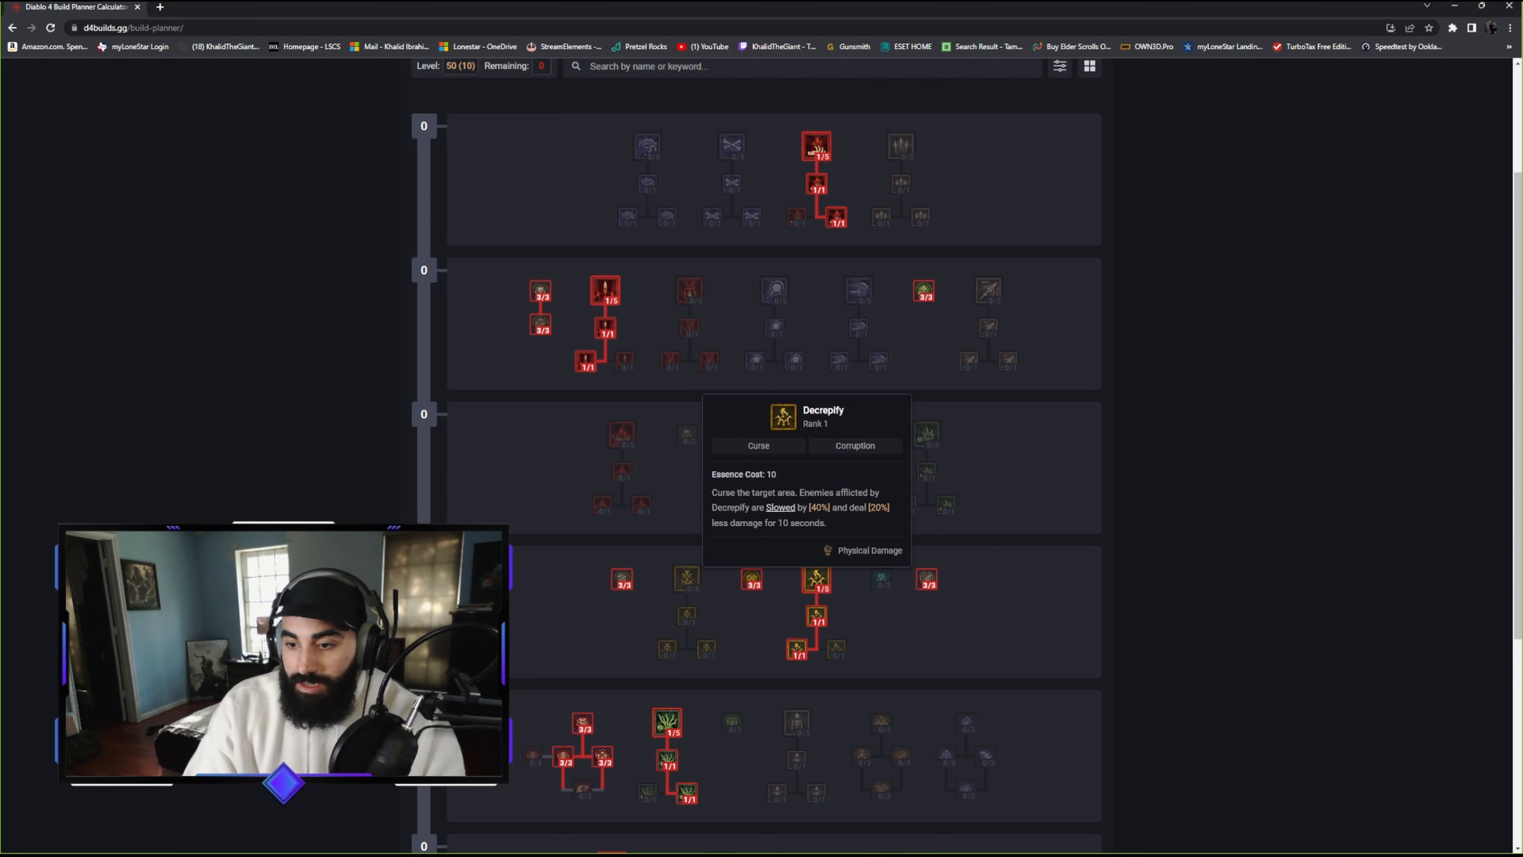
{"action": "mouse_move", "coordinate": [781, 505]}
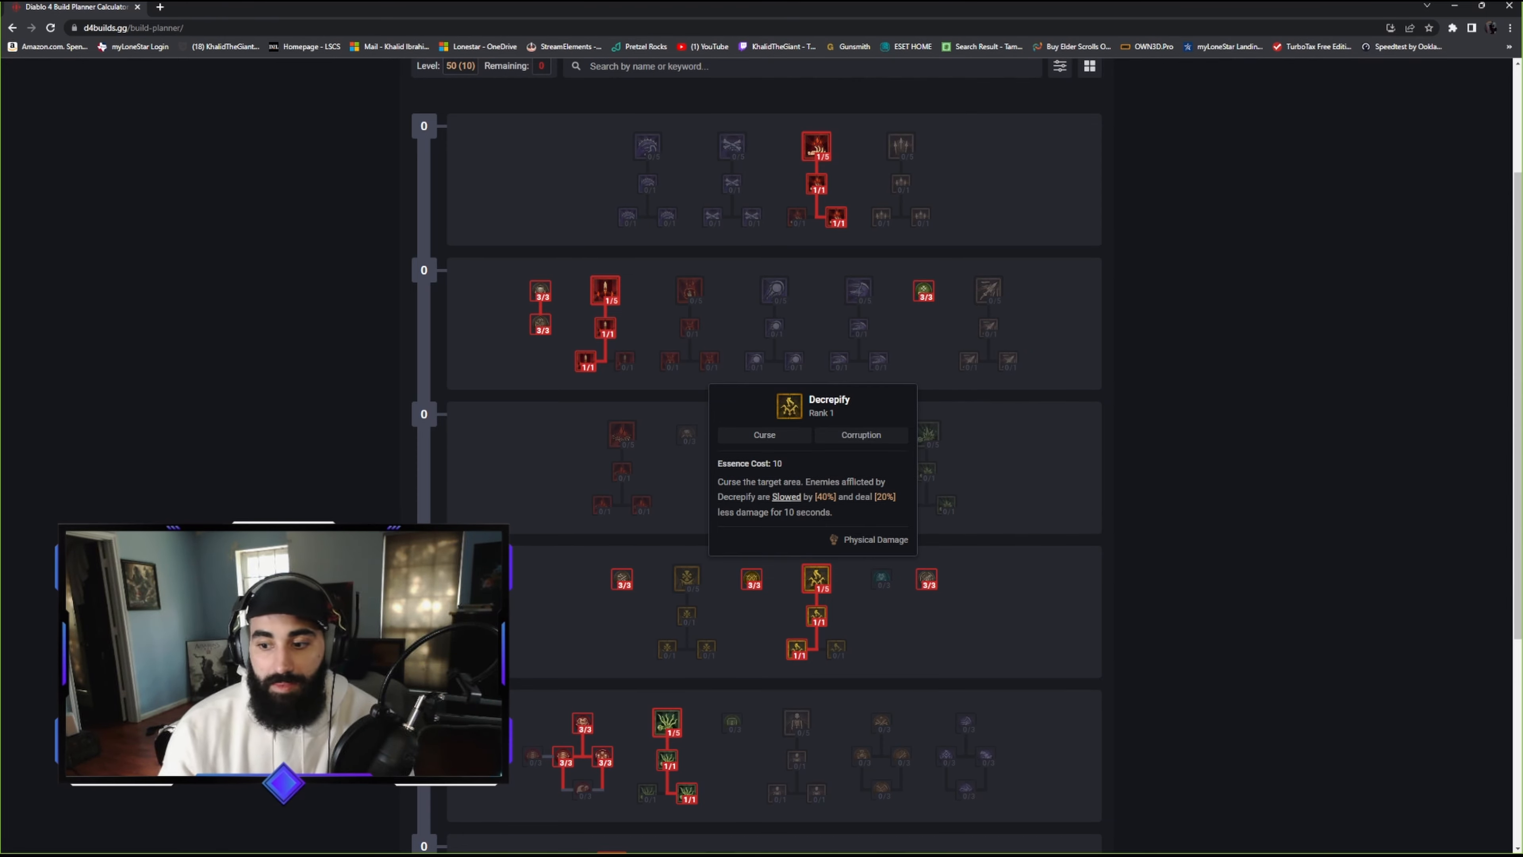
{"action": "scroll", "scroll_direction": "down", "scroll_amount": 3}
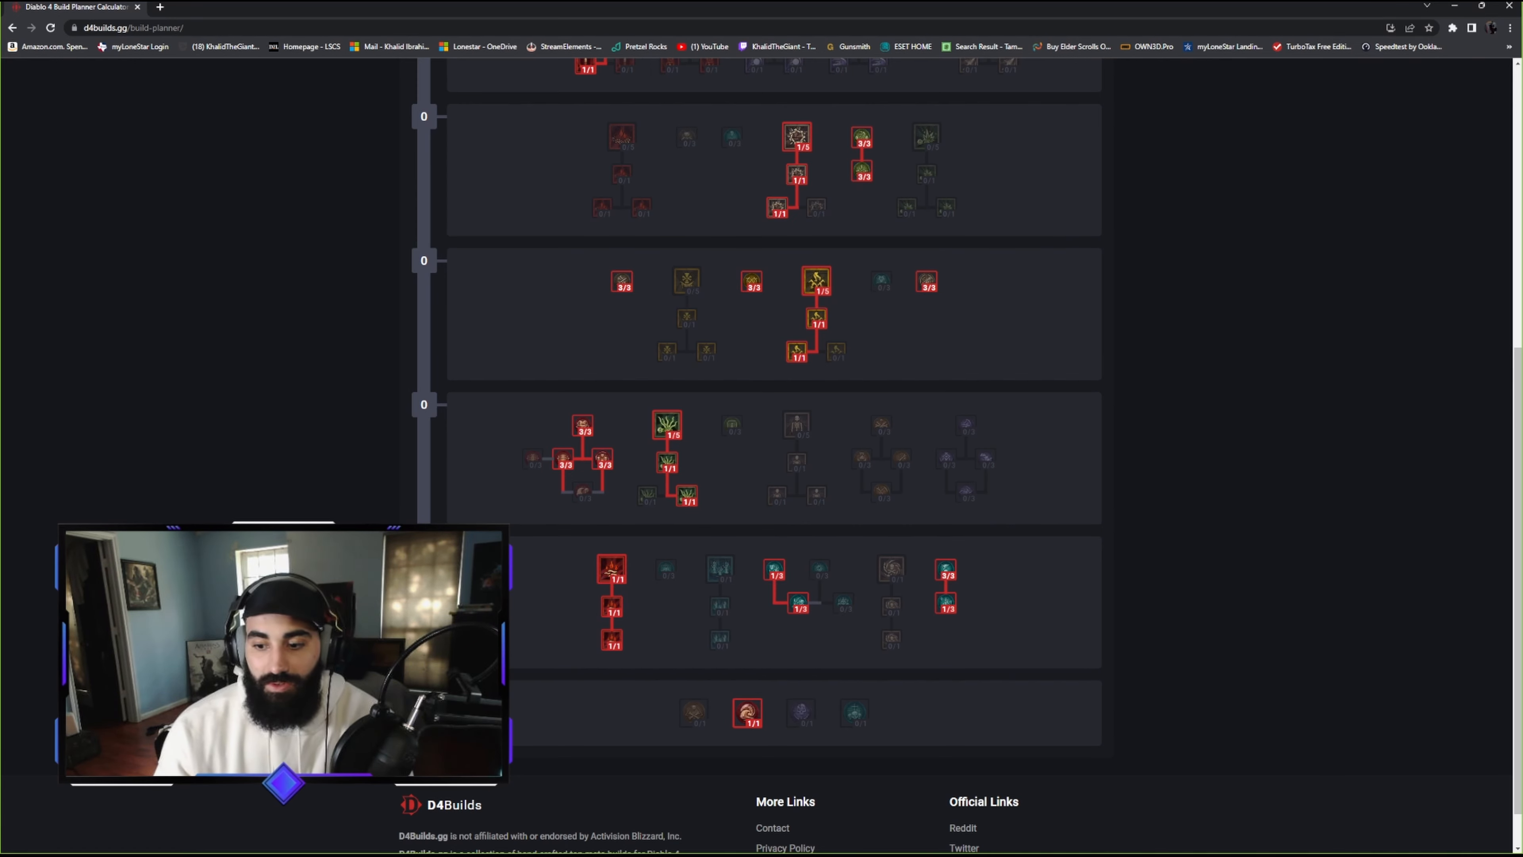
{"action": "mouse_move", "coordinate": [775, 572]}
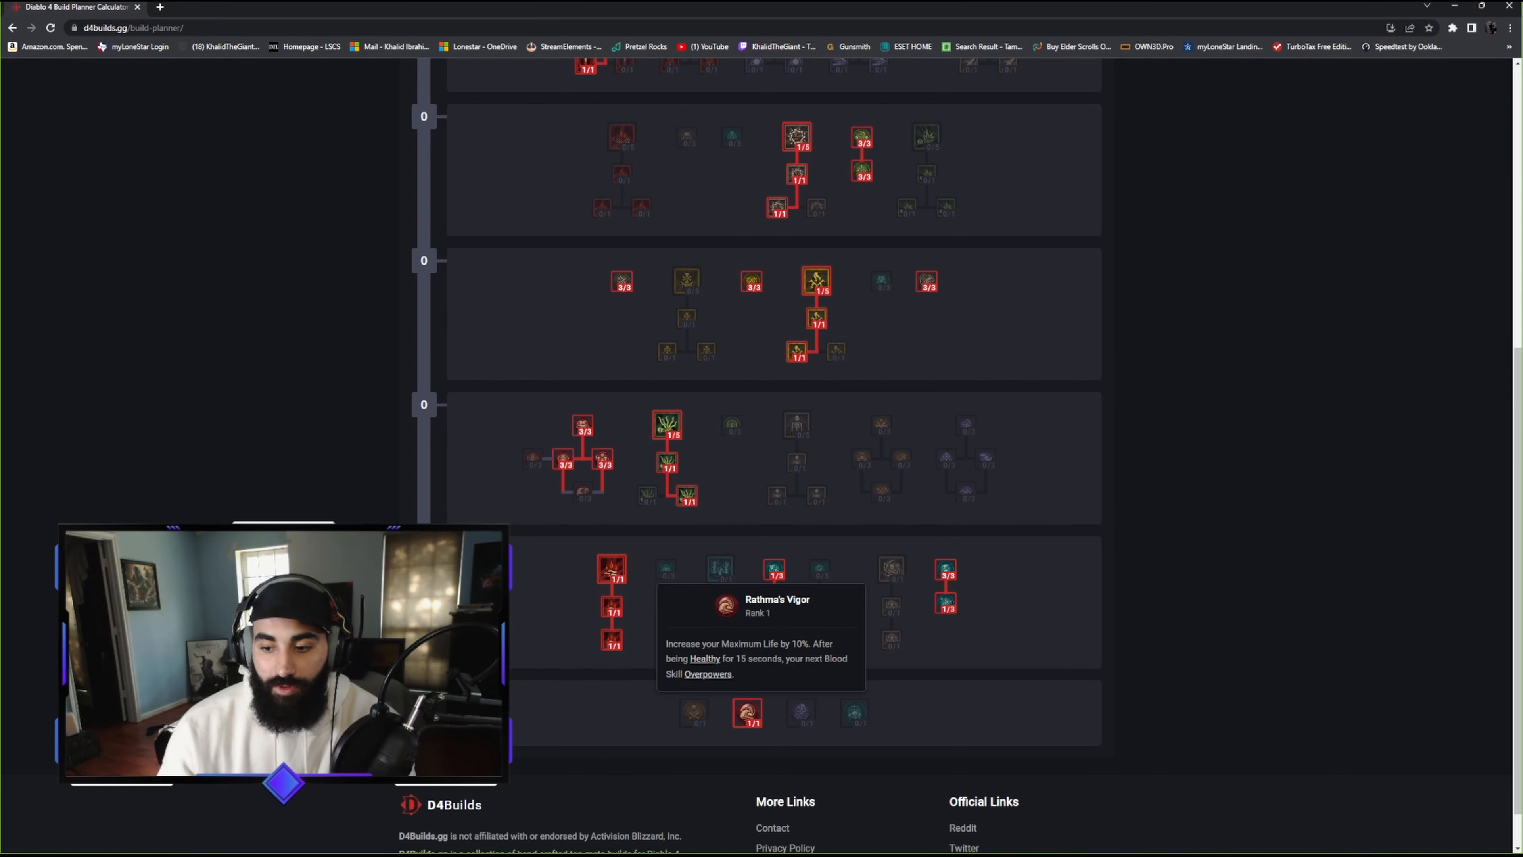
{"action": "scroll", "scroll_direction": "up", "scroll_amount": 3}
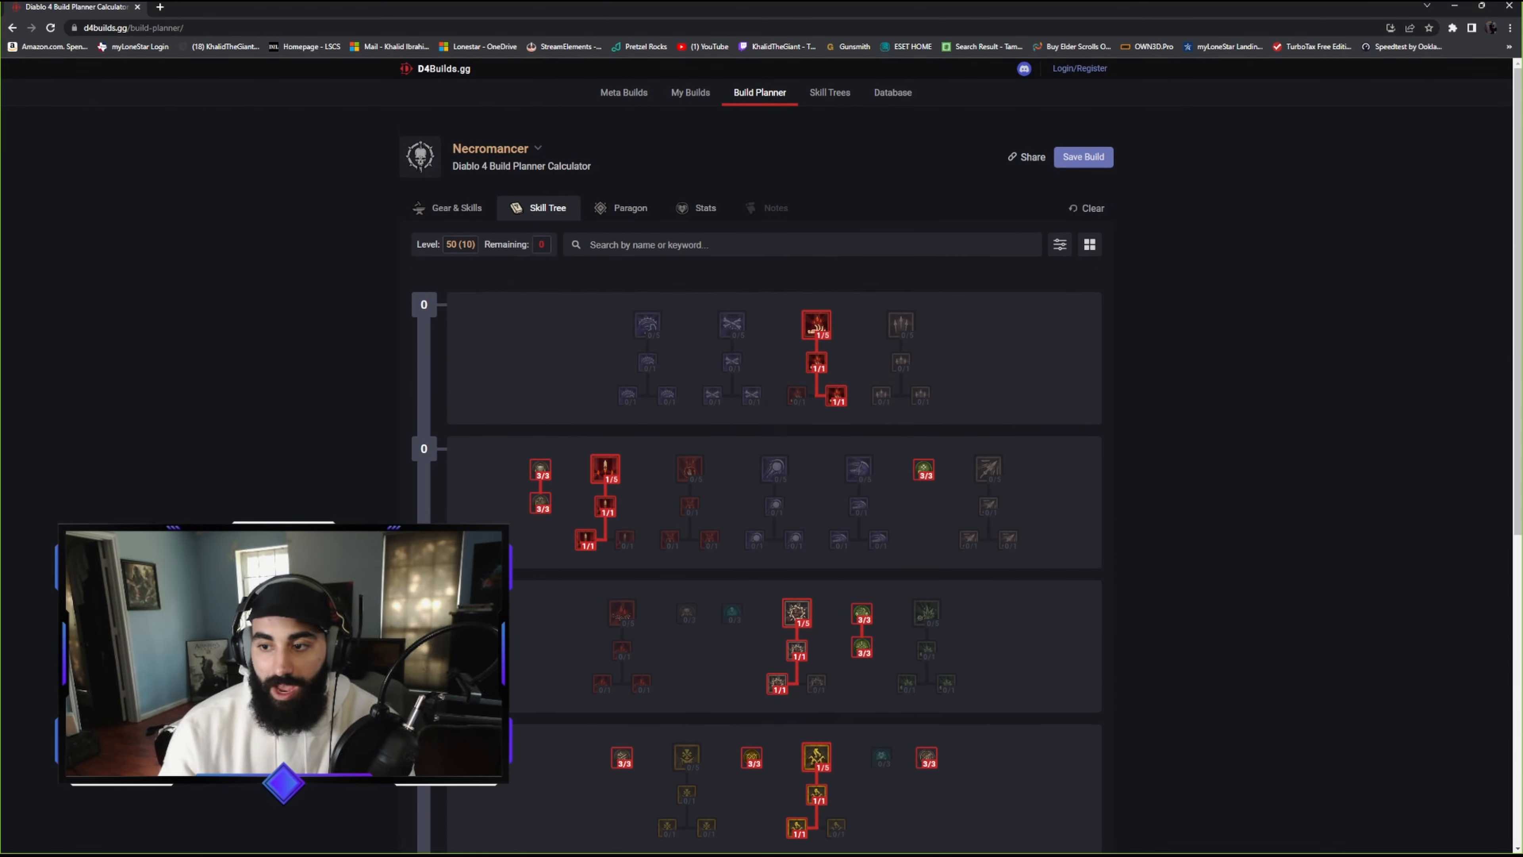